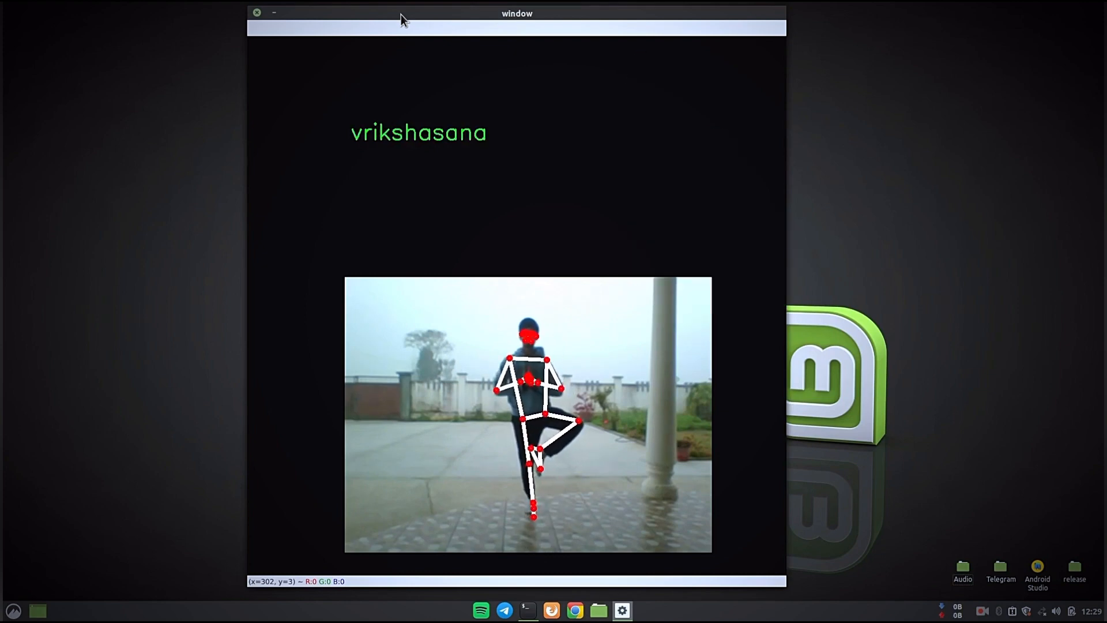
Download the repository as a ZIP, then view the yoga project folder's six files in Nemo
left_click(575, 610)
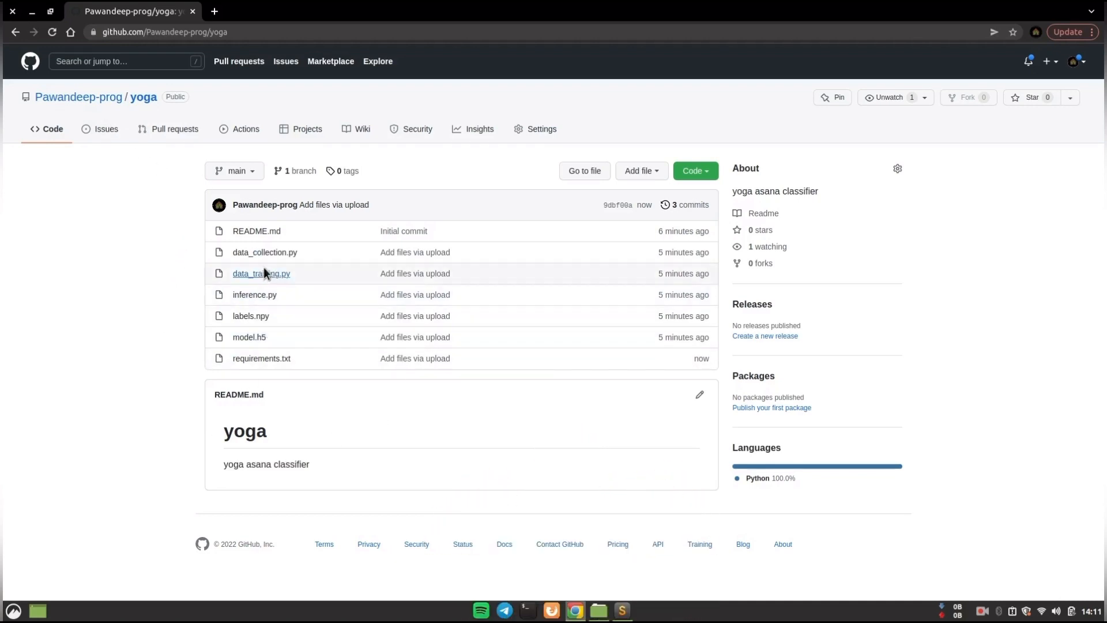
mouse_move(691, 192)
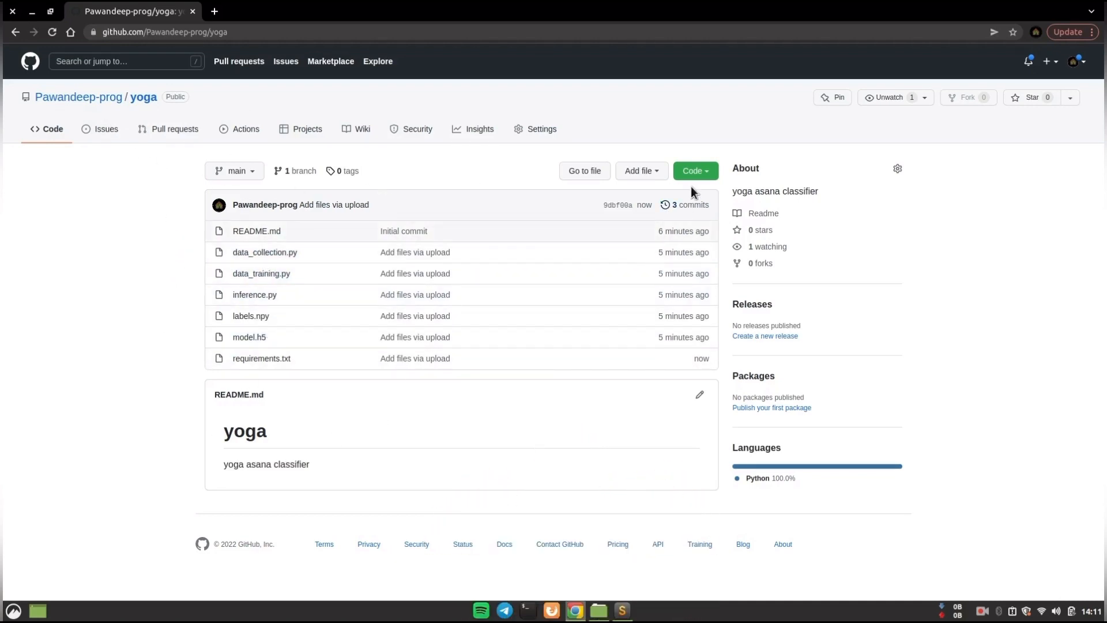
left_click(694, 171)
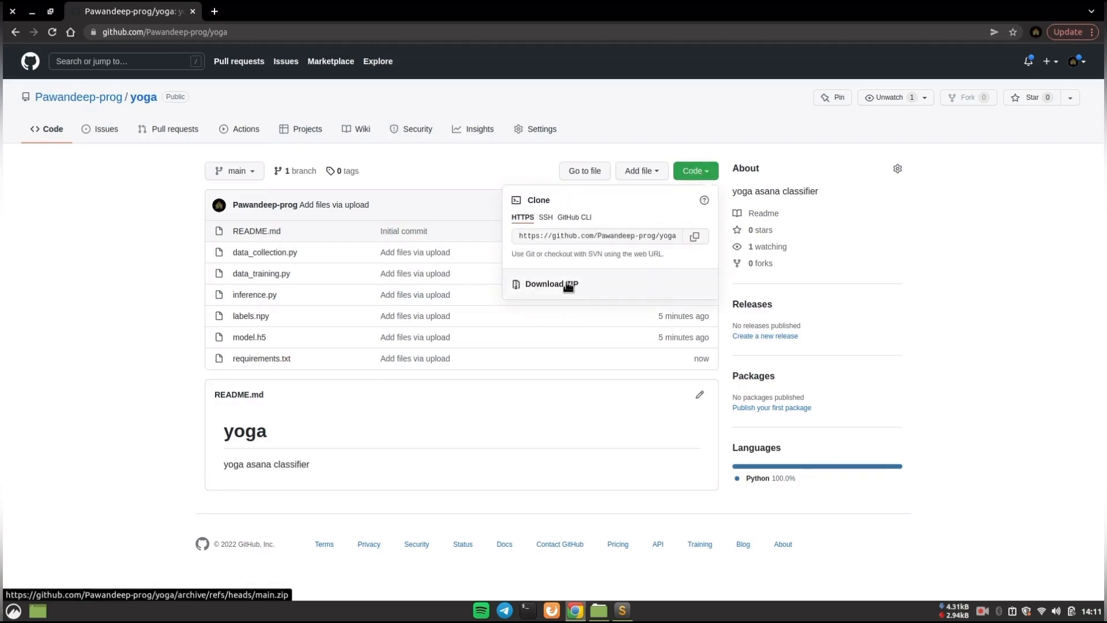
left_click(167, 342)
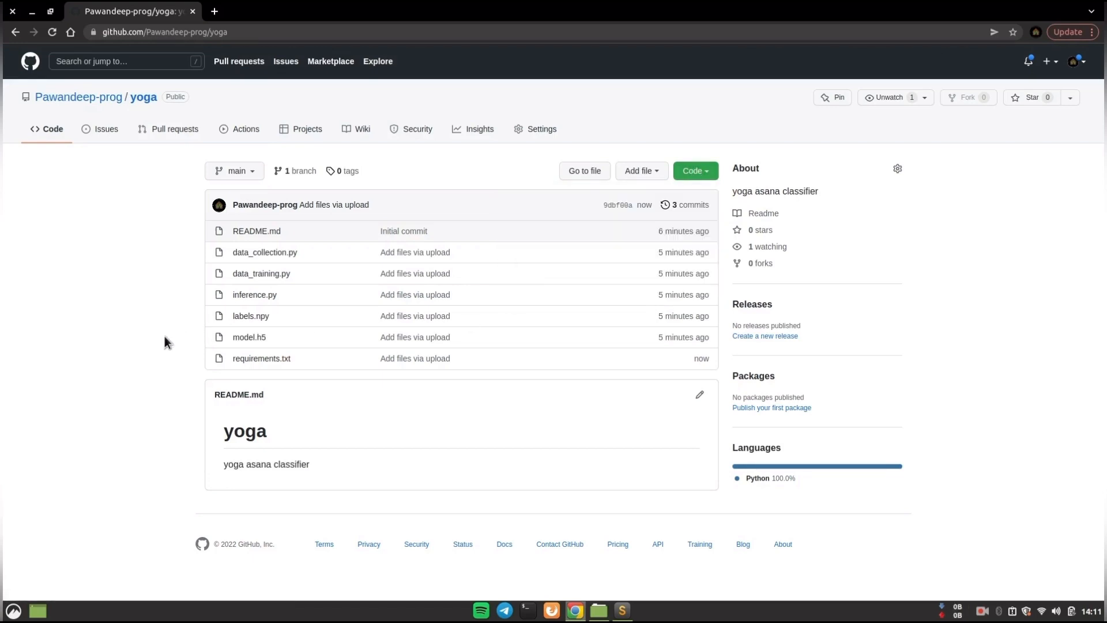
left_click(598, 610)
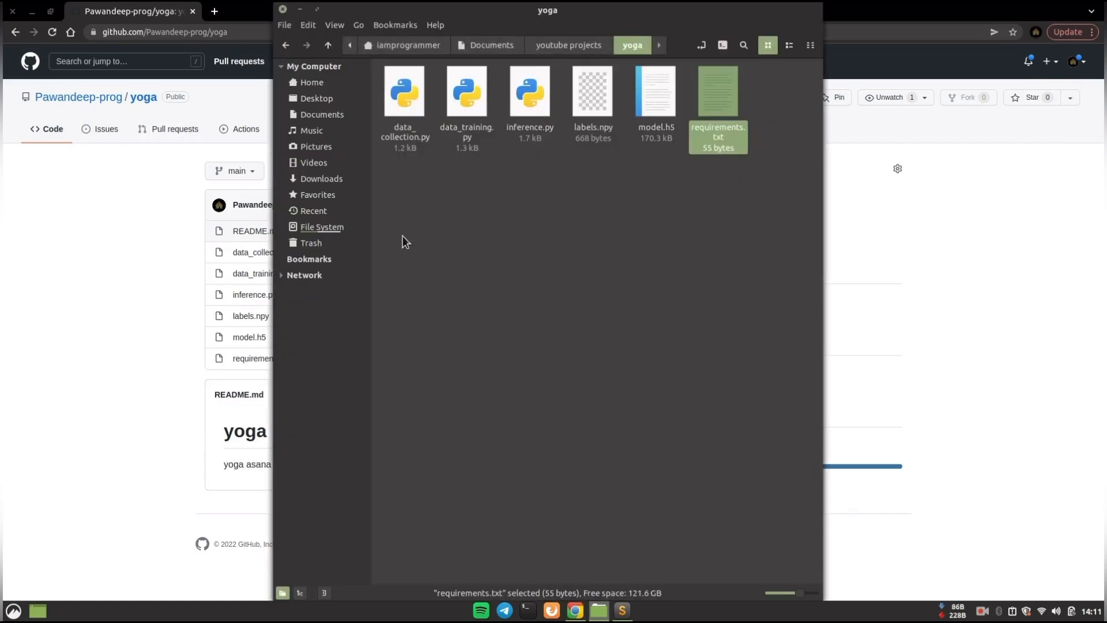
mouse_move(420, 206)
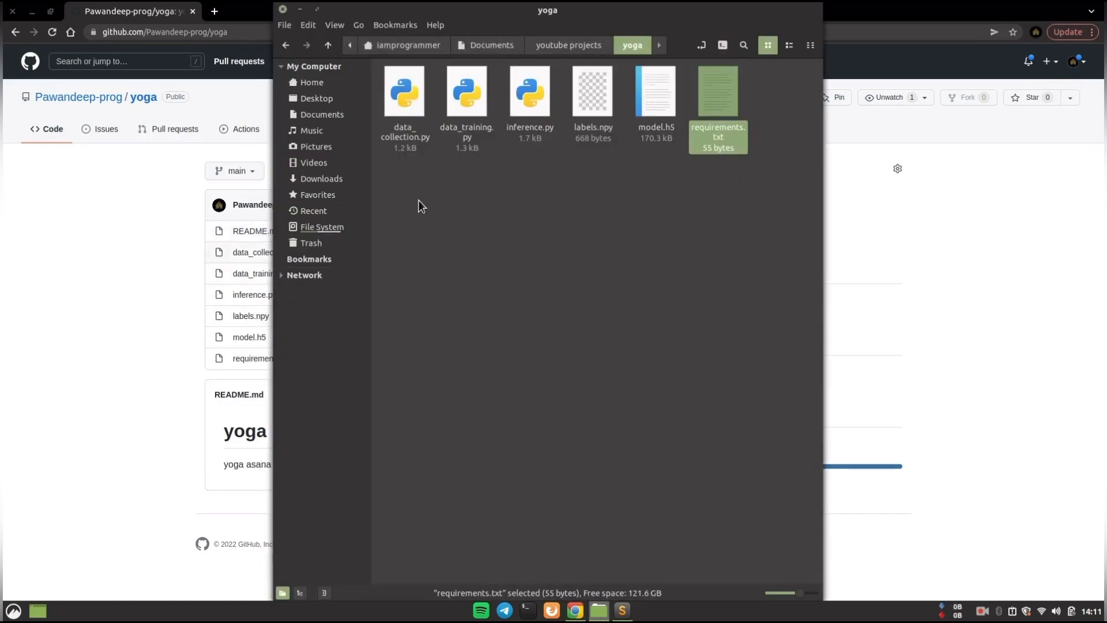
key("ctrl+a")
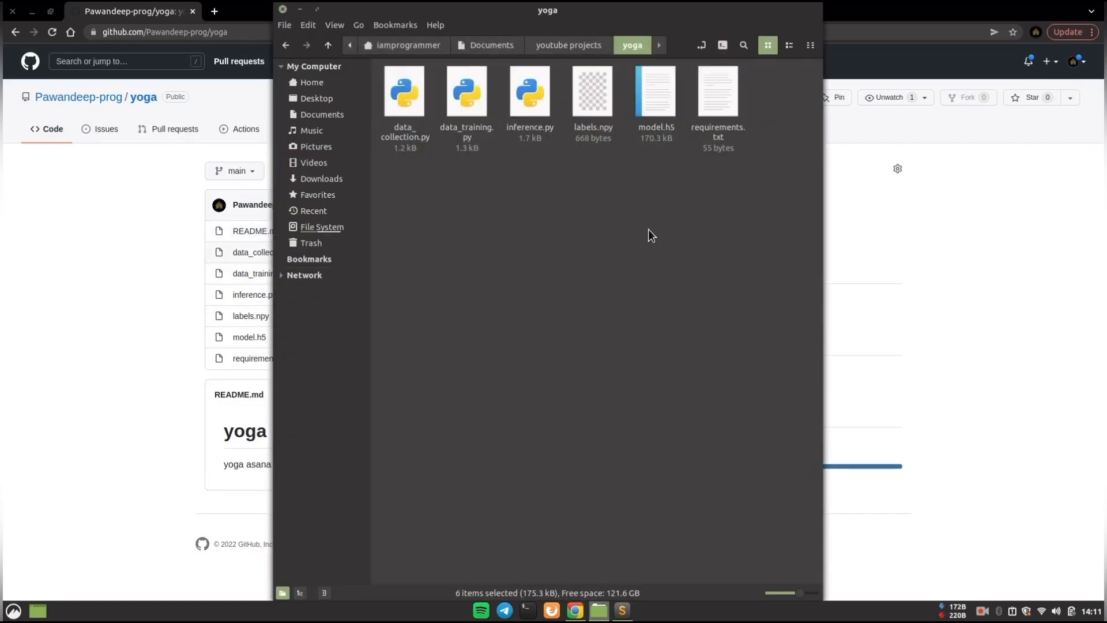
left_click(699, 84)
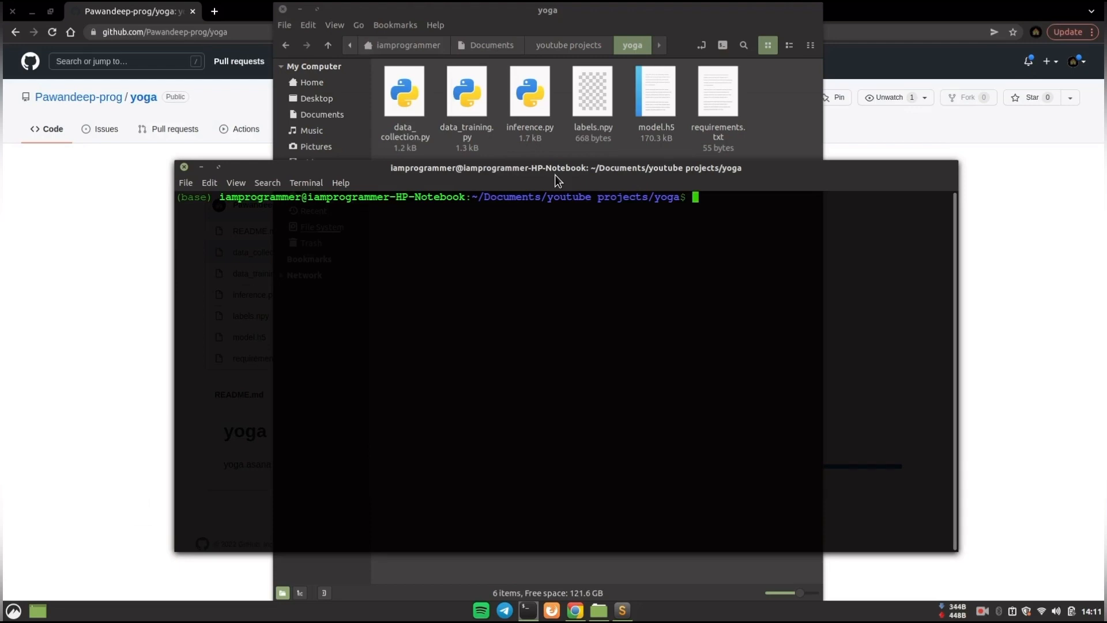
Run pip install -r requirements.txt in the yoga folder
type("pip istall -r requirements.txt")
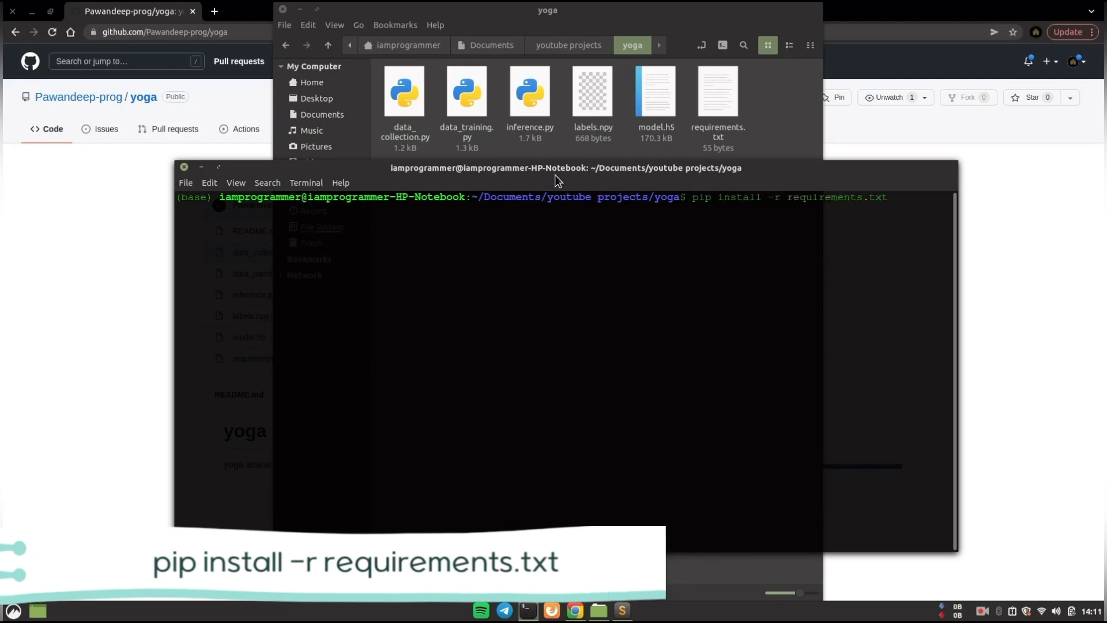
key("Return")
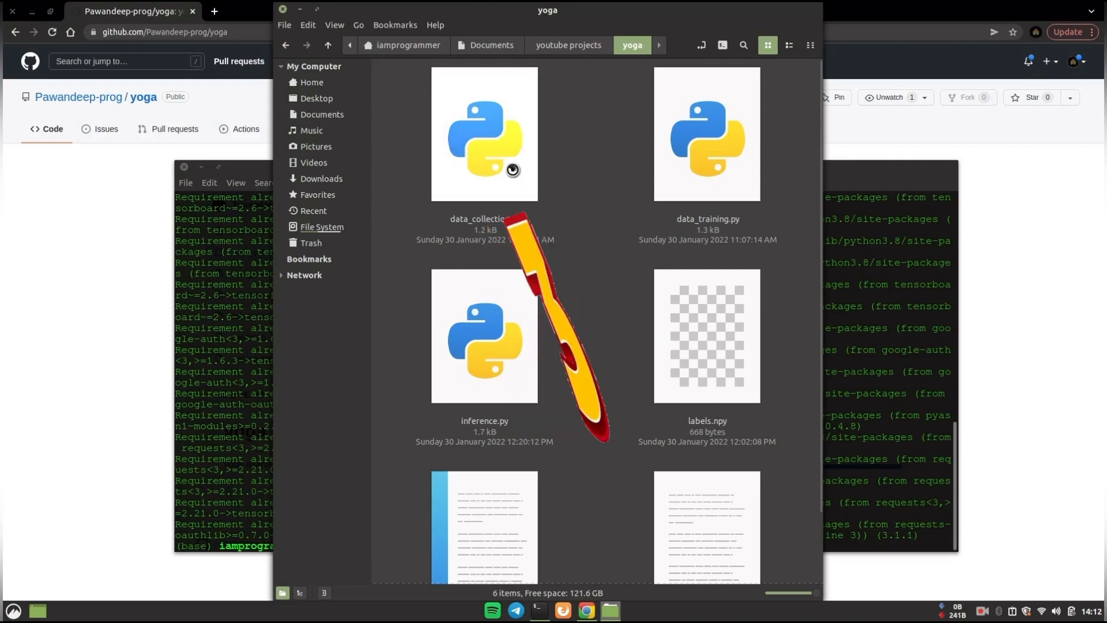
Select data_collection.py, data_training.py and inference.py in turn, then revisit the first two
left_click(485, 134)
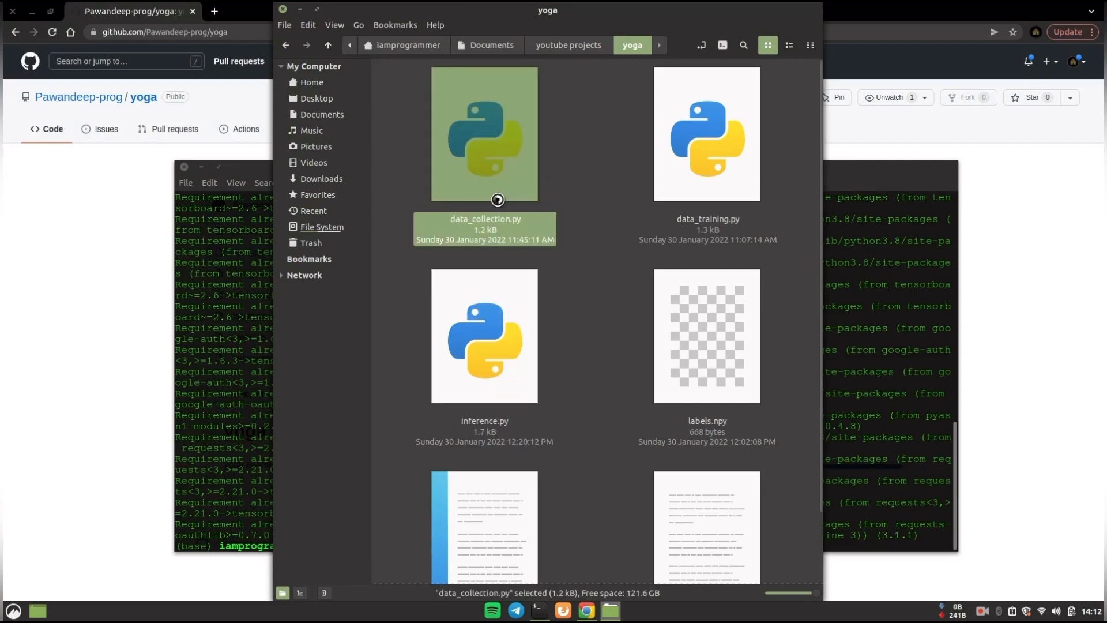
left_click(706, 133)
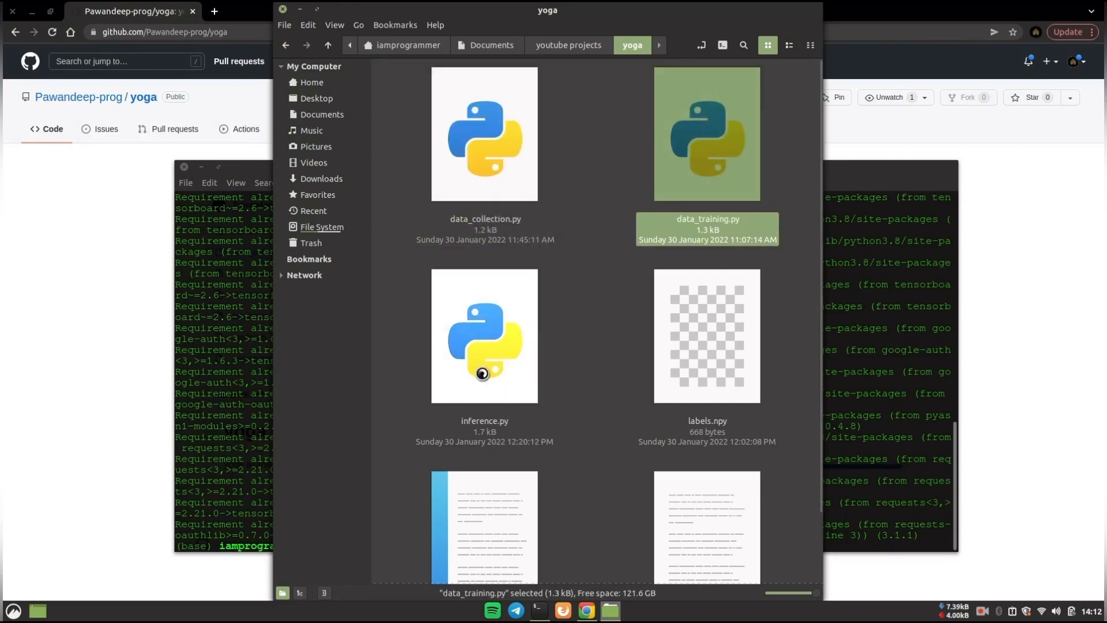
left_click(484, 336)
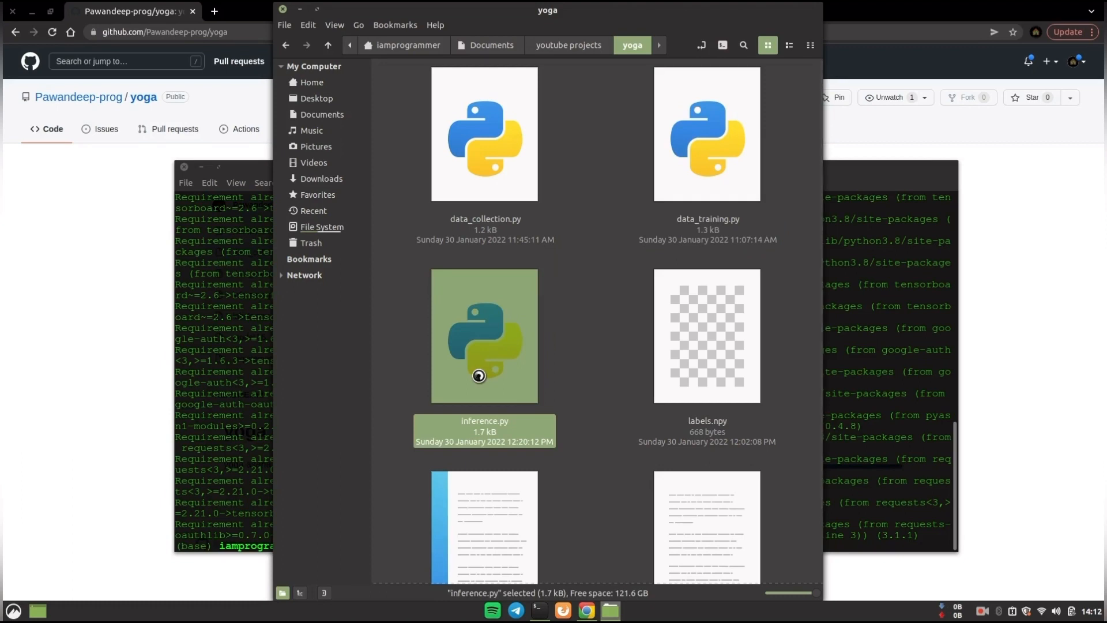
mouse_move(450, 148)
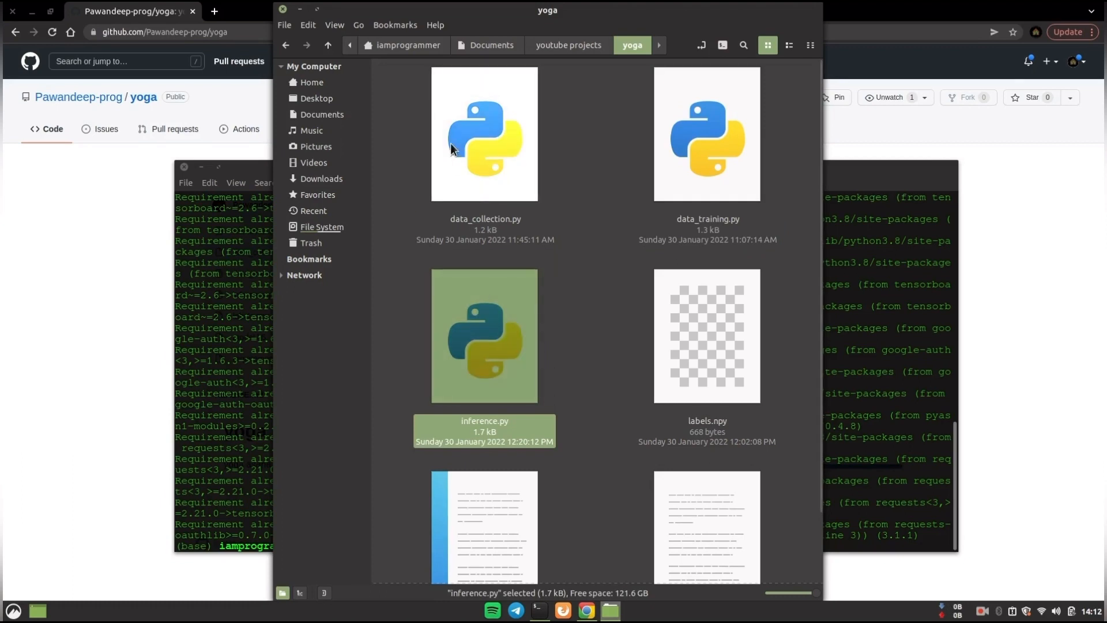
left_click(484, 134)
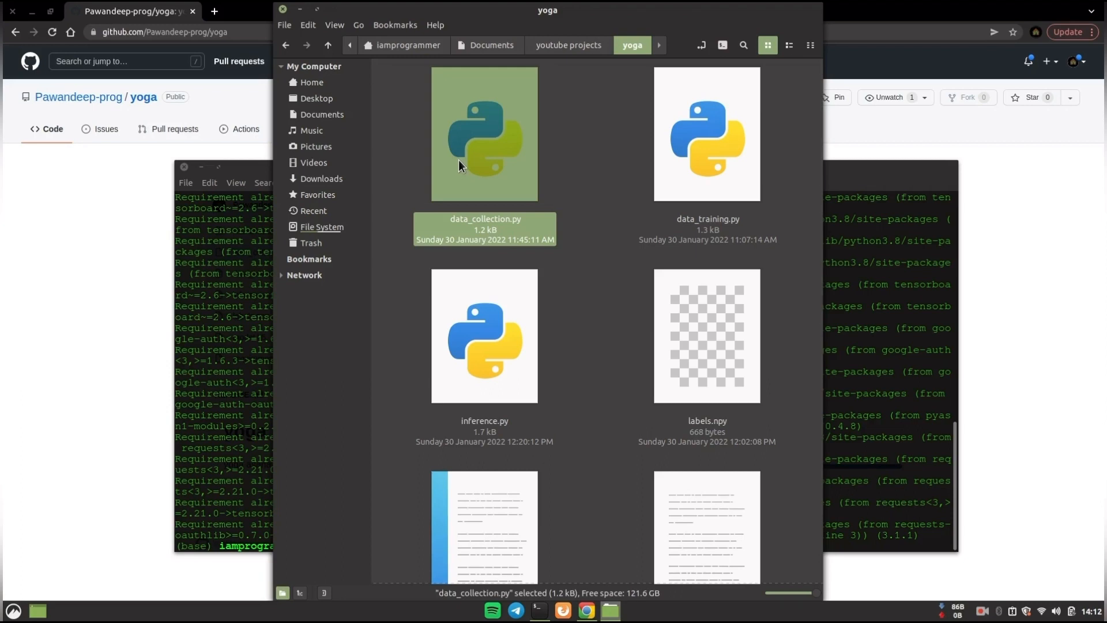
mouse_move(672, 196)
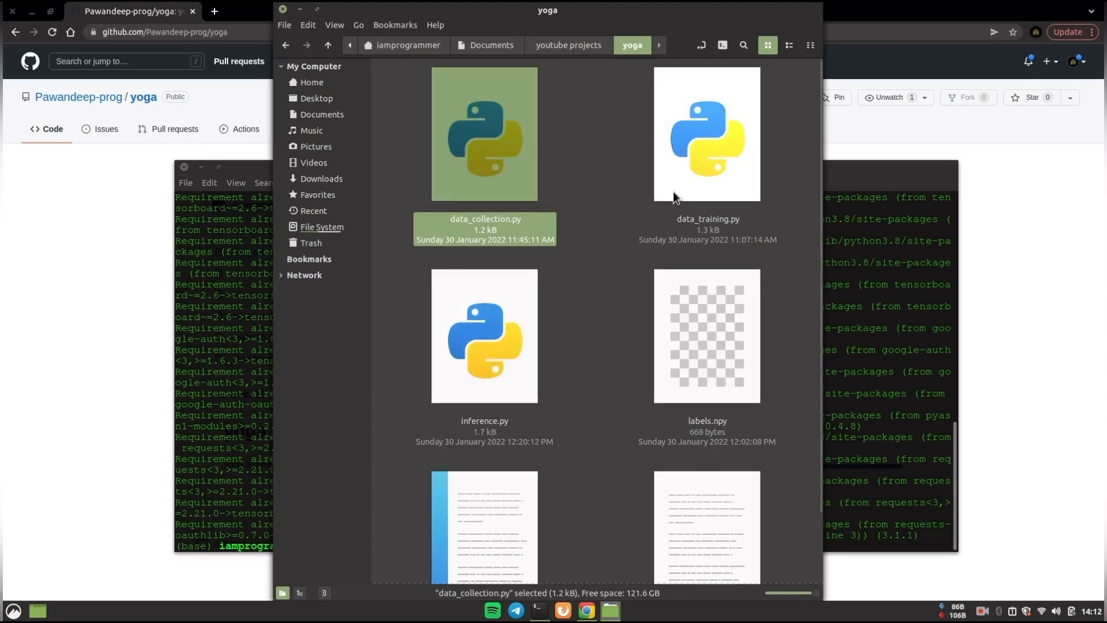
left_click(706, 133)
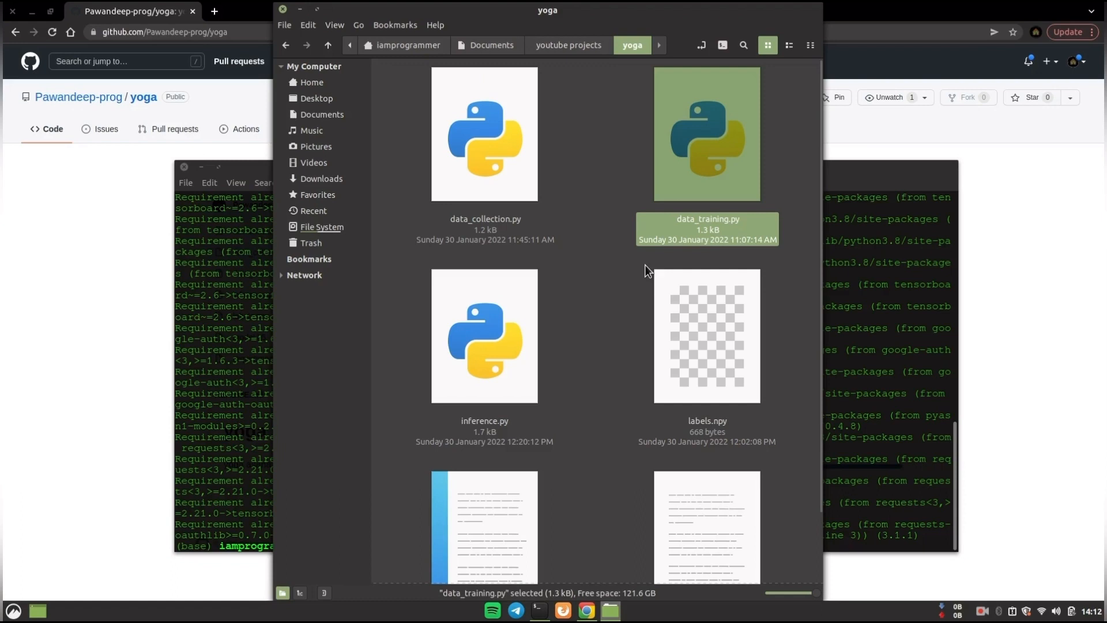
Look over inference.py and model.h5, ending with data_collection.py selected
left_click(485, 335)
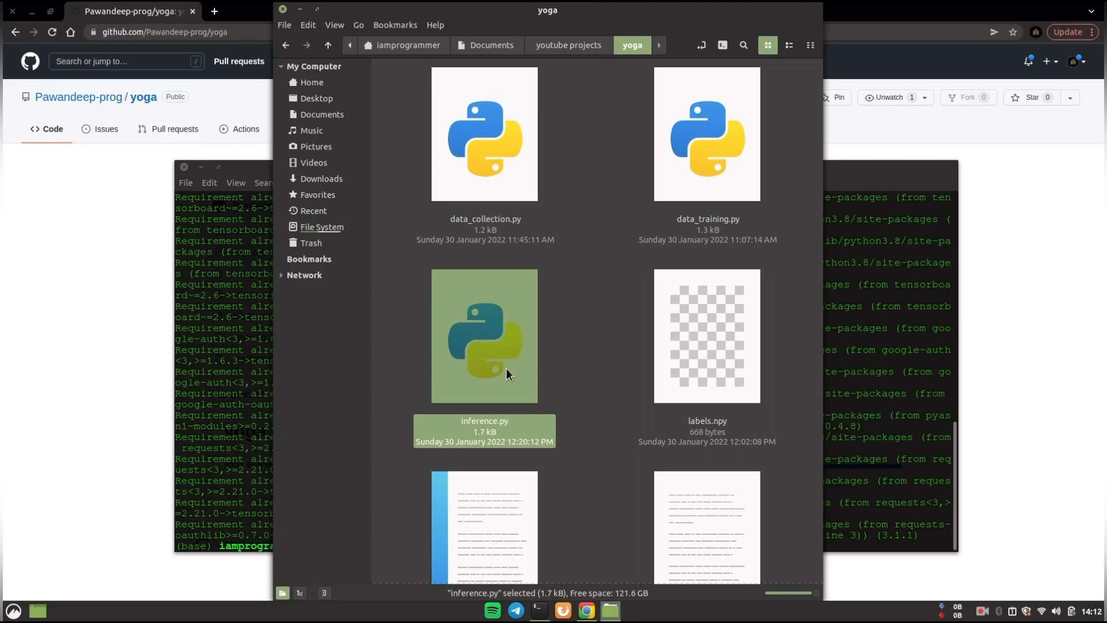
left_click(494, 169)
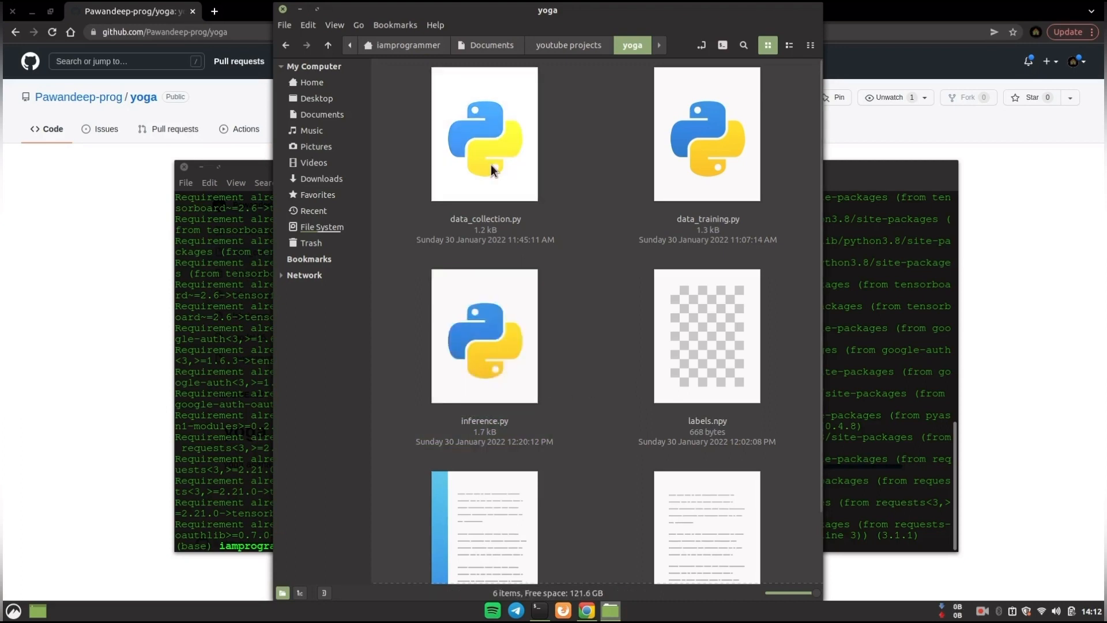
left_click(485, 135)
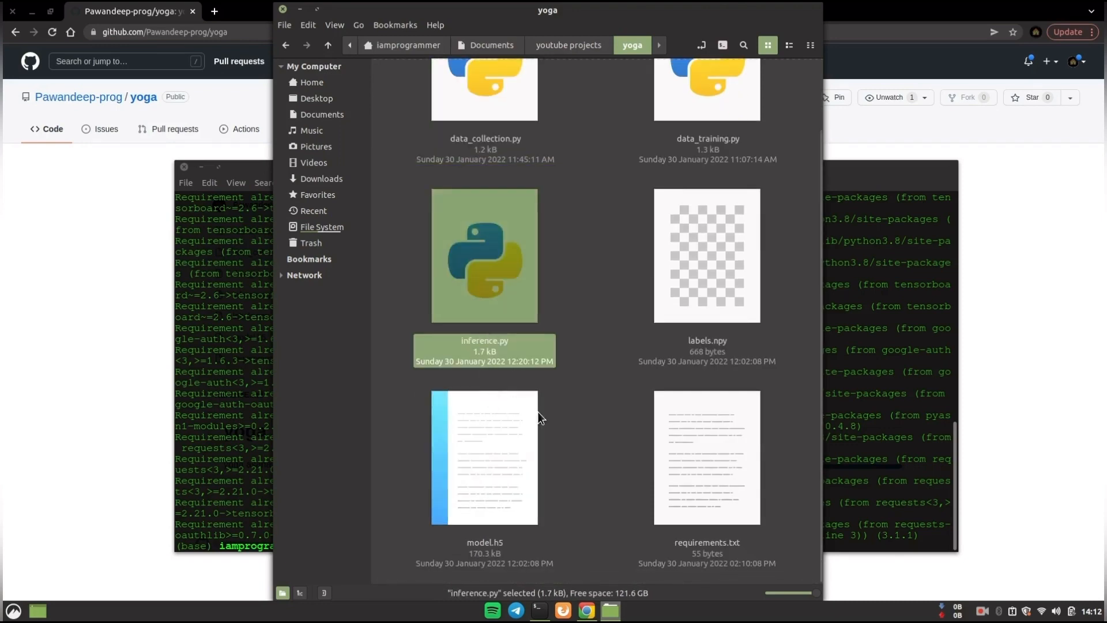
left_click(484, 456)
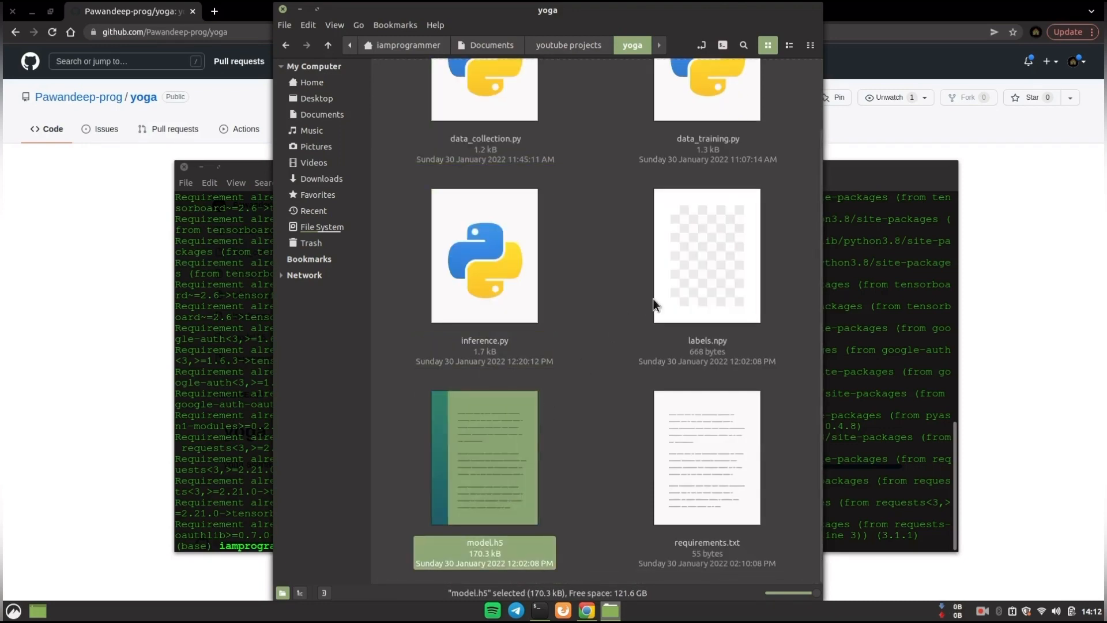
left_click(705, 255)
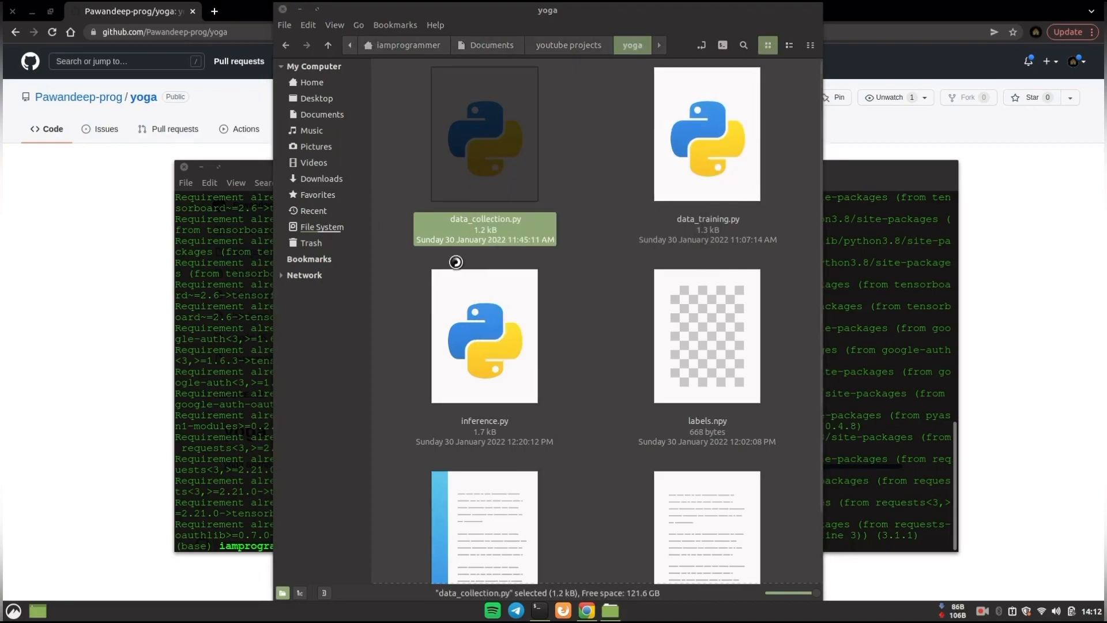
Open data_collection.py in Sublime Text and dismiss the update prompt
double_click(484, 133)
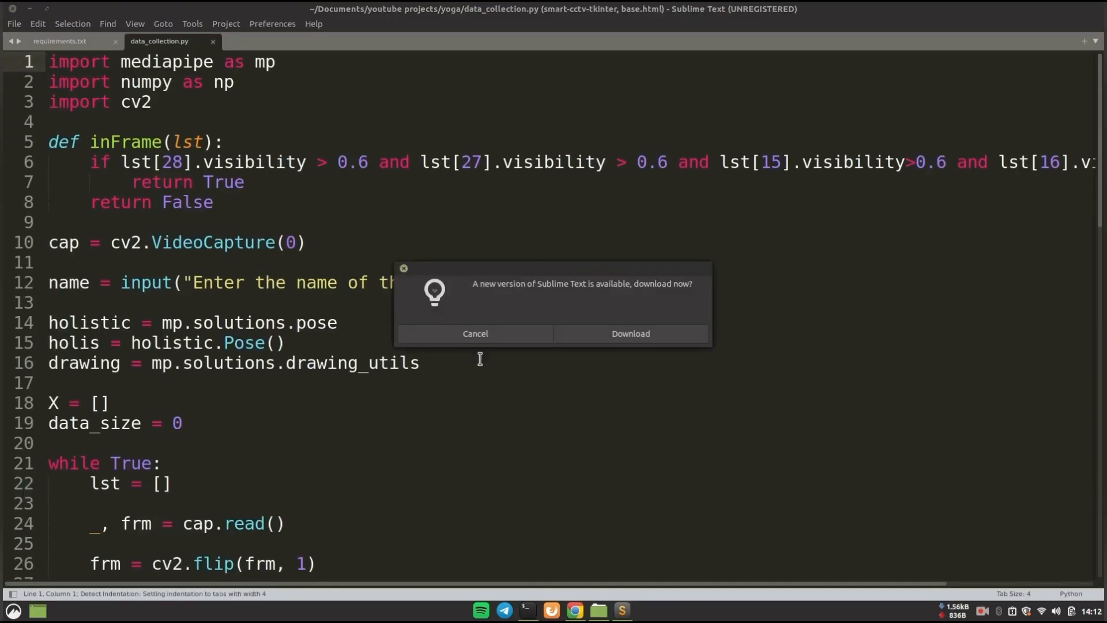
left_click(475, 333)
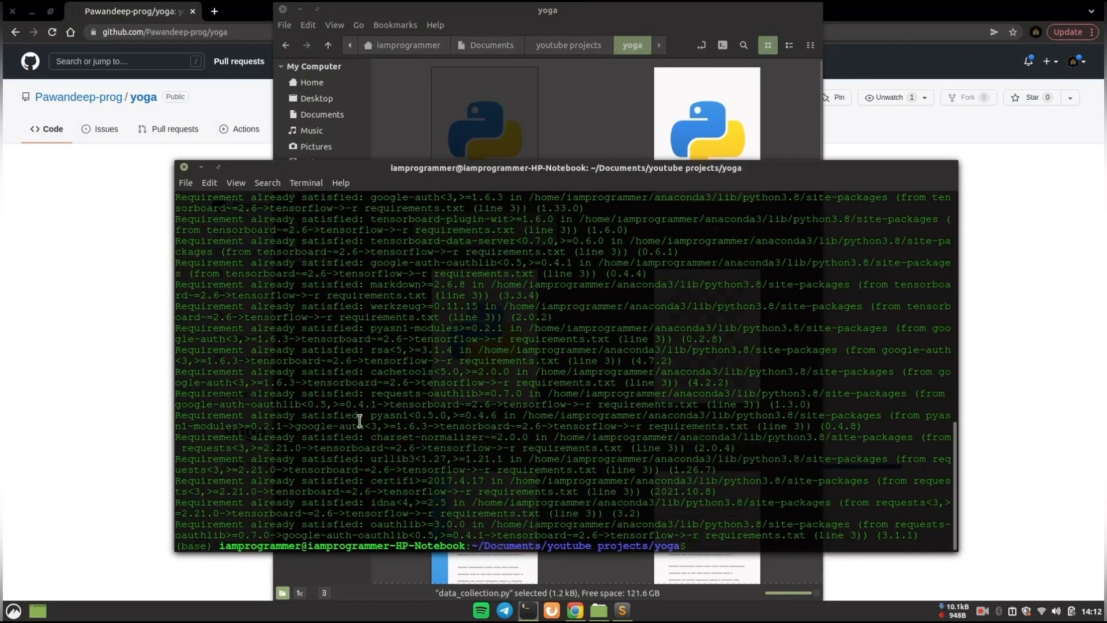
Run python data_collection.py and enter 'xyz' as the asana name
type("python dat")
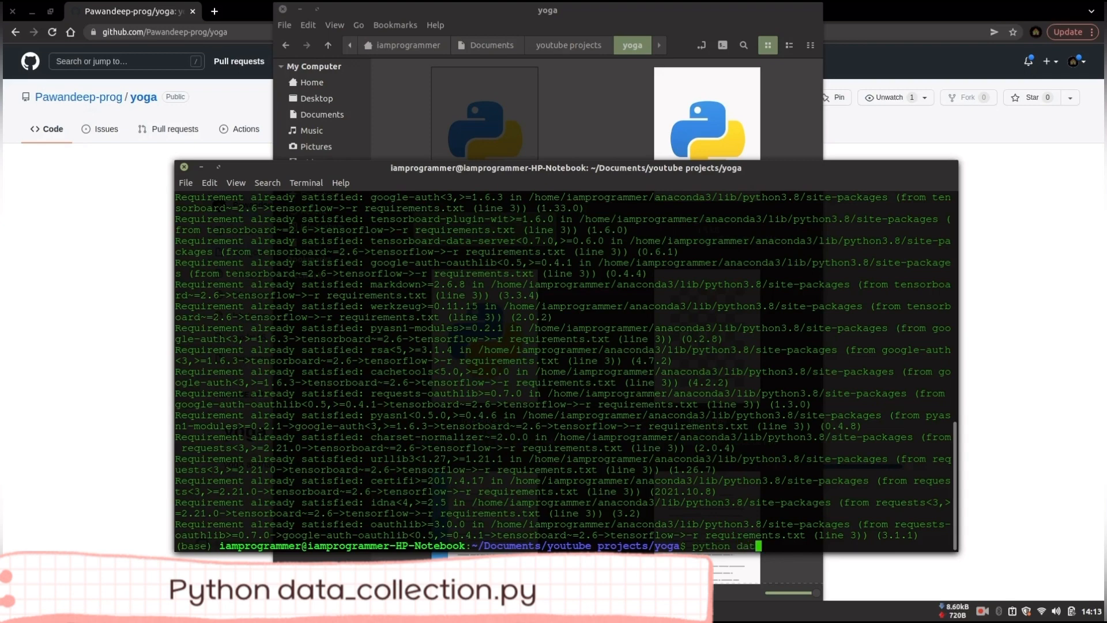
key("Return")
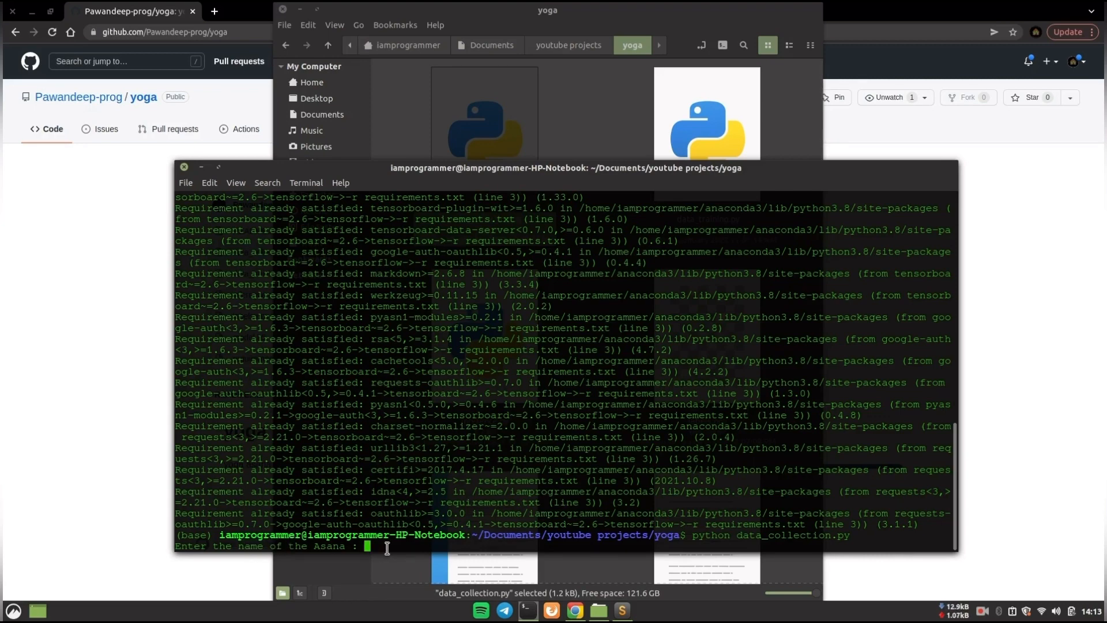
type("xyz")
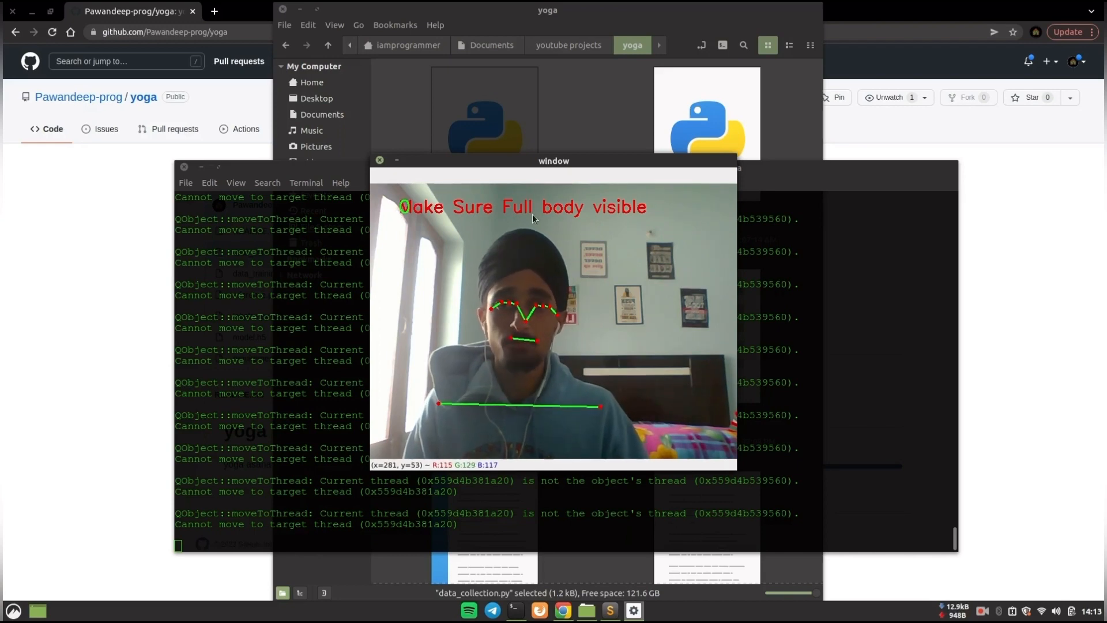
Click inside the OpenCV webcam pose capture window
left_click(380, 161)
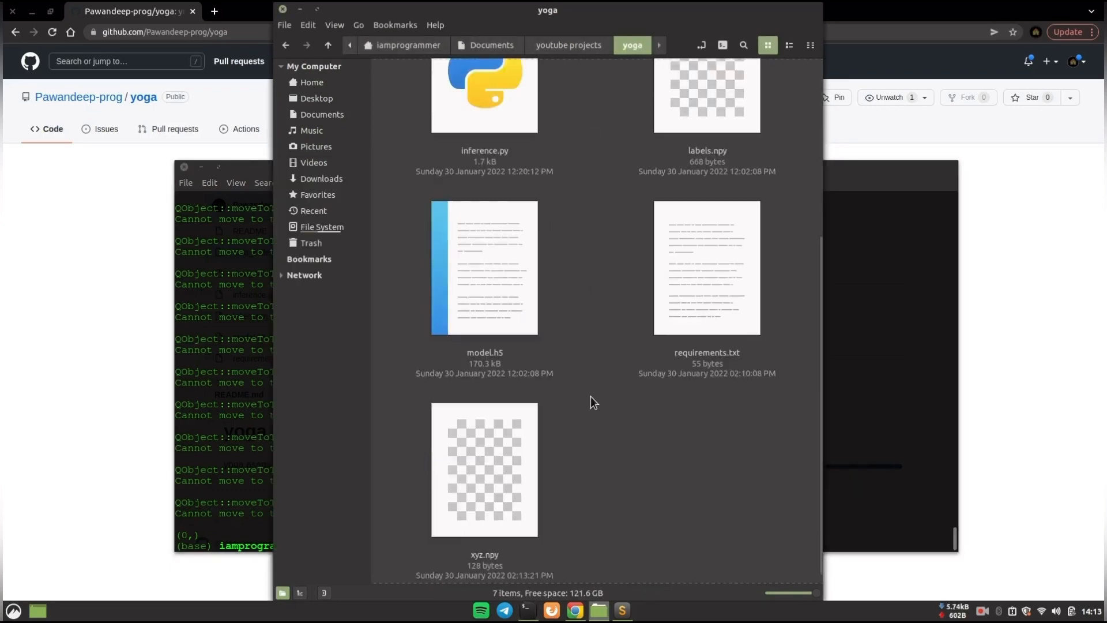
Select the new xyz.npy file in the yoga folder and scroll back up
left_click(484, 469)
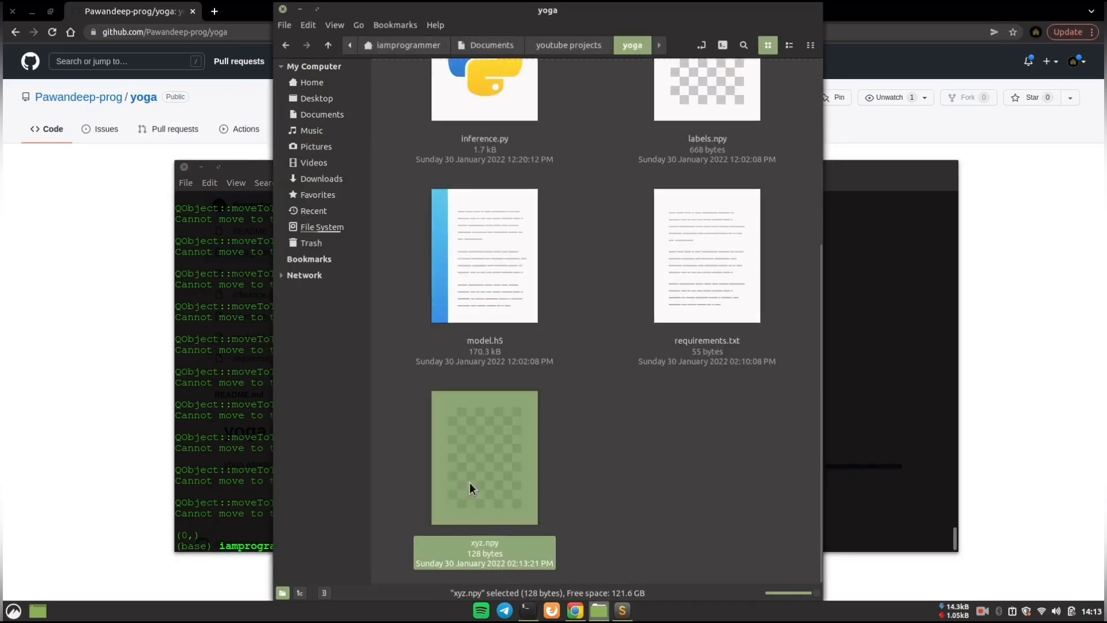
mouse_move(483, 557)
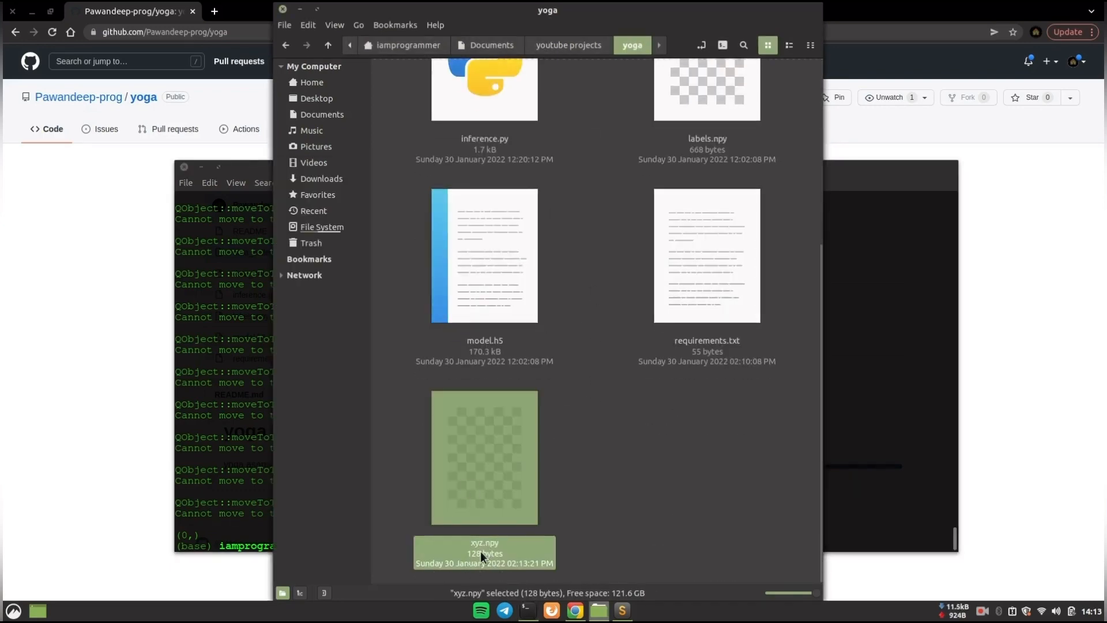
scroll("up", 3)
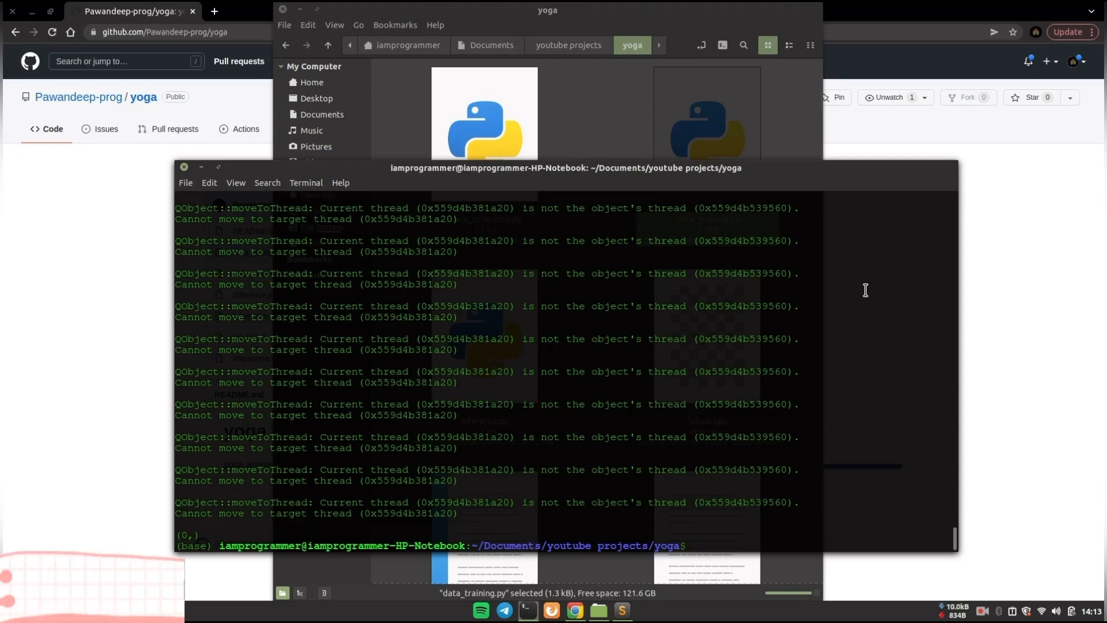
Run python data_training.py from the yoga folder
type("python")
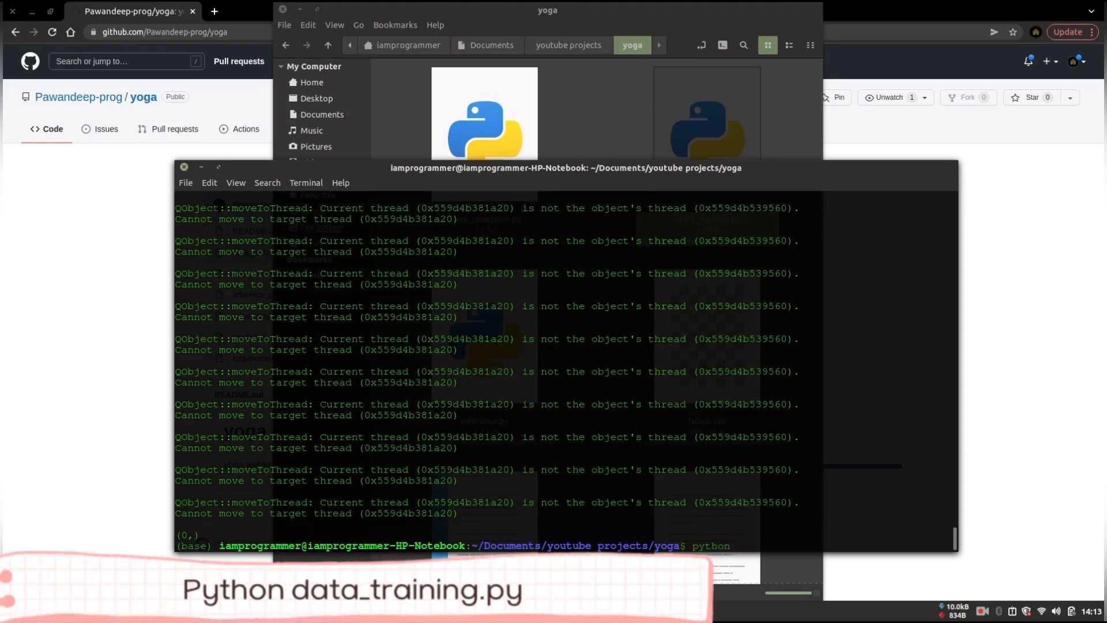
type("data_training.py")
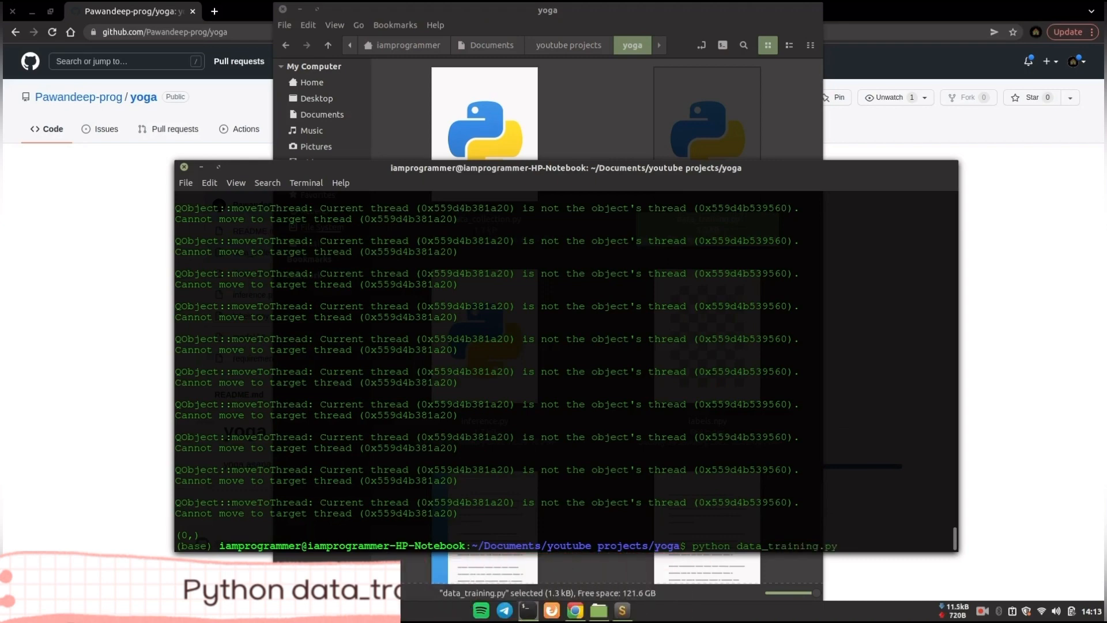
key("Return")
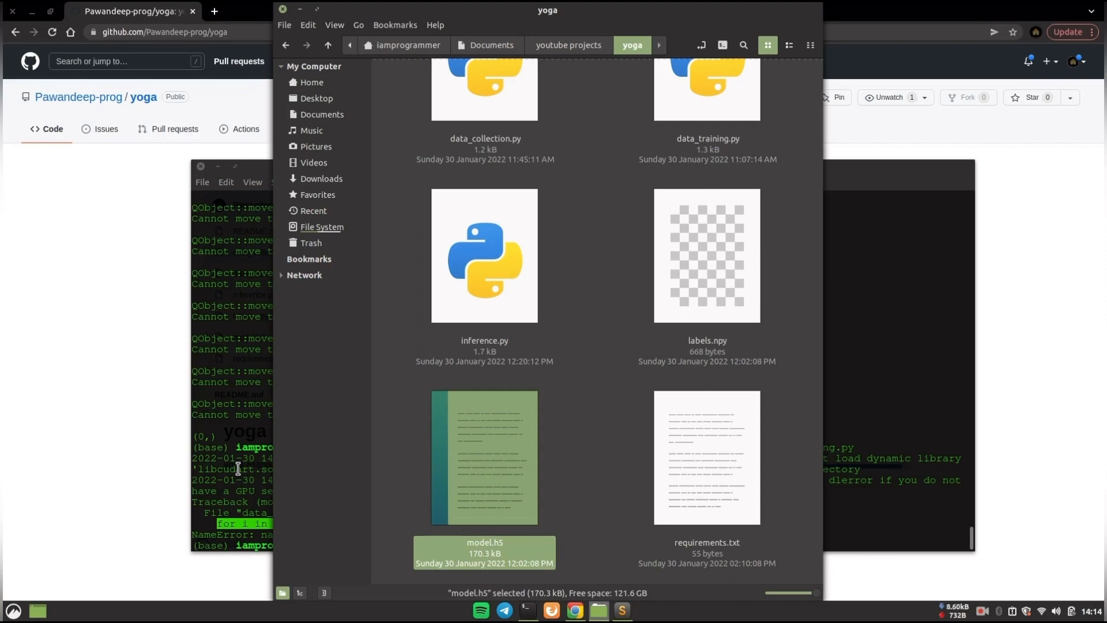
Run data collection again and submit 'pranam' as the new asana name
left_click(484, 135)
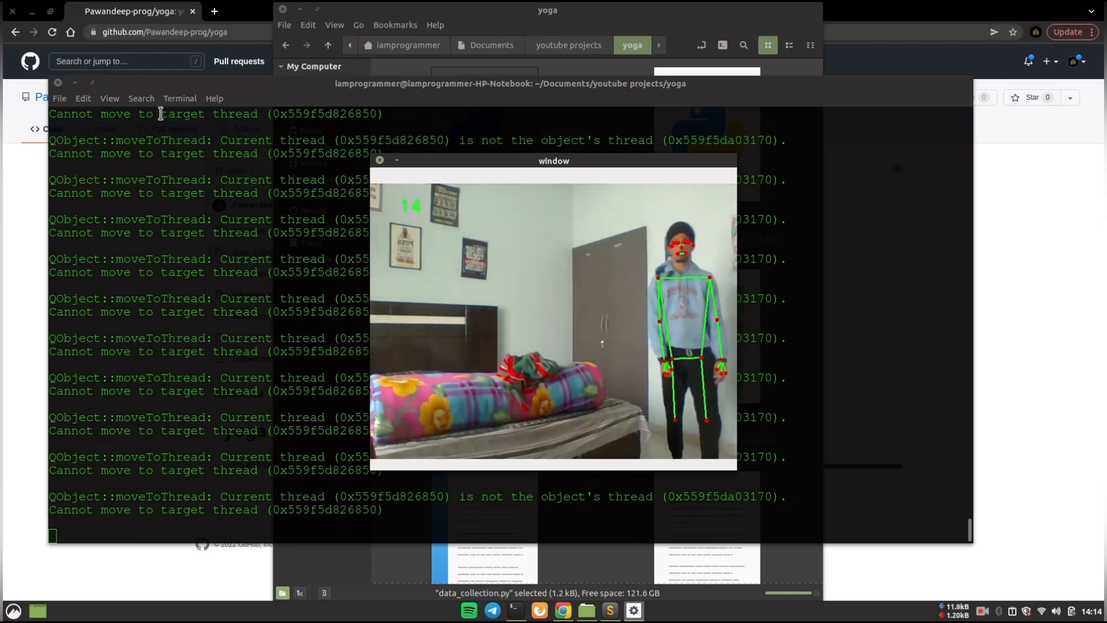
left_click(379, 160)
type("v")
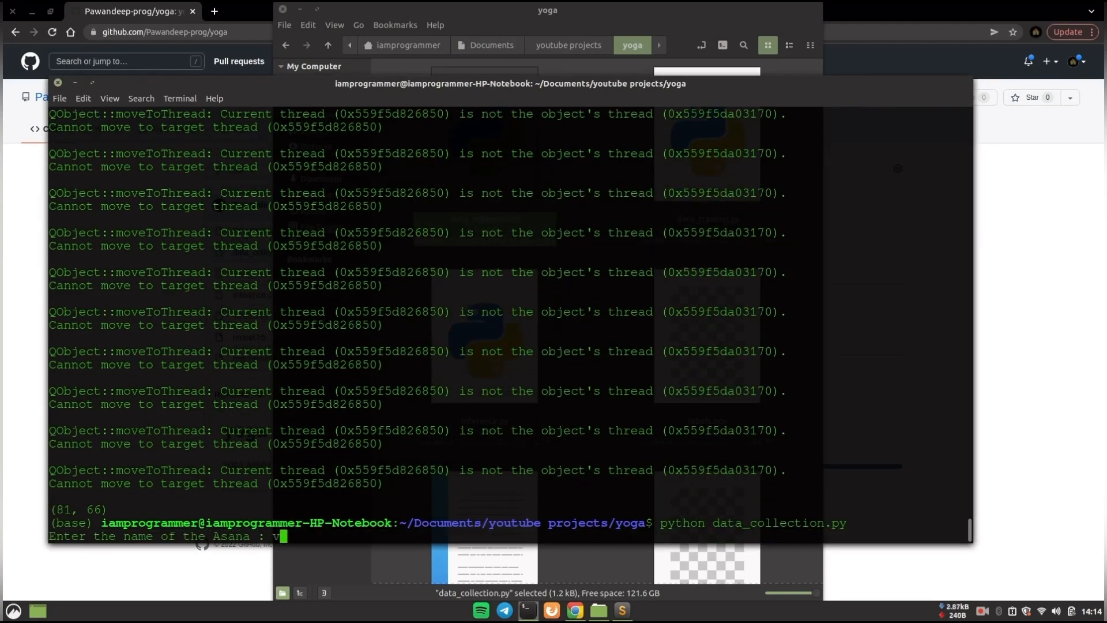
key("Return")
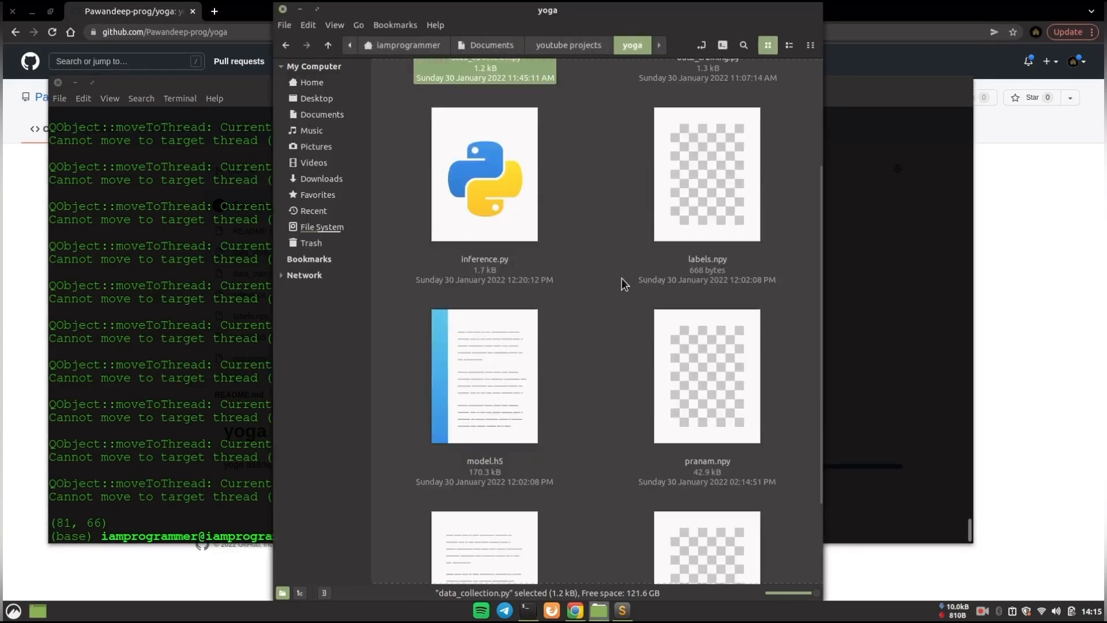
Select pranam.npy in the yoga folder and scroll down the file list
left_click(706, 374)
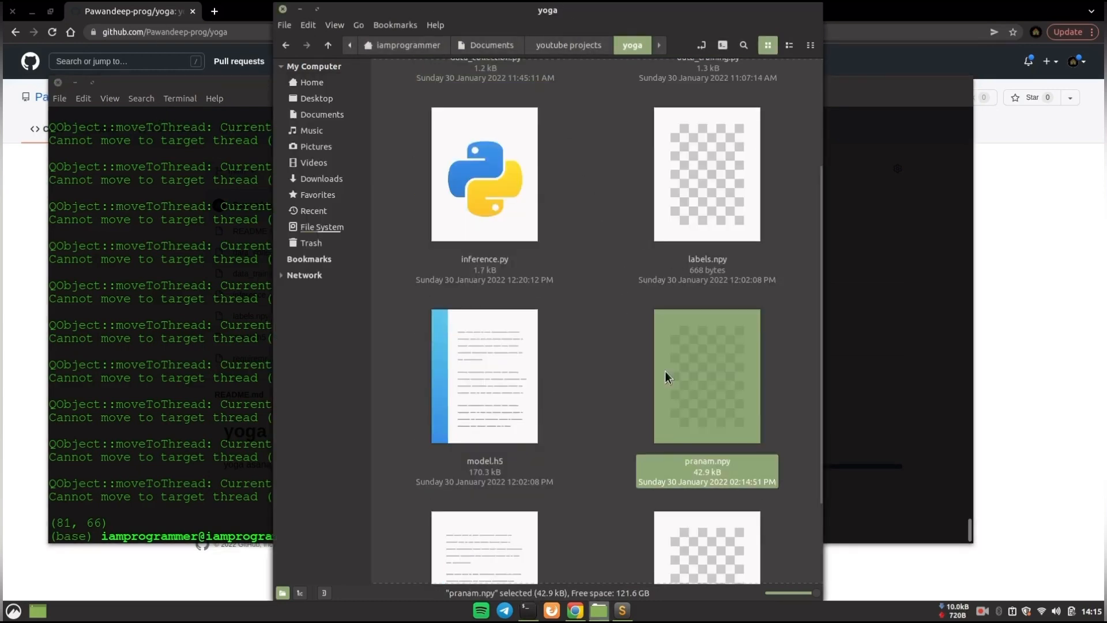
scroll("down", 3)
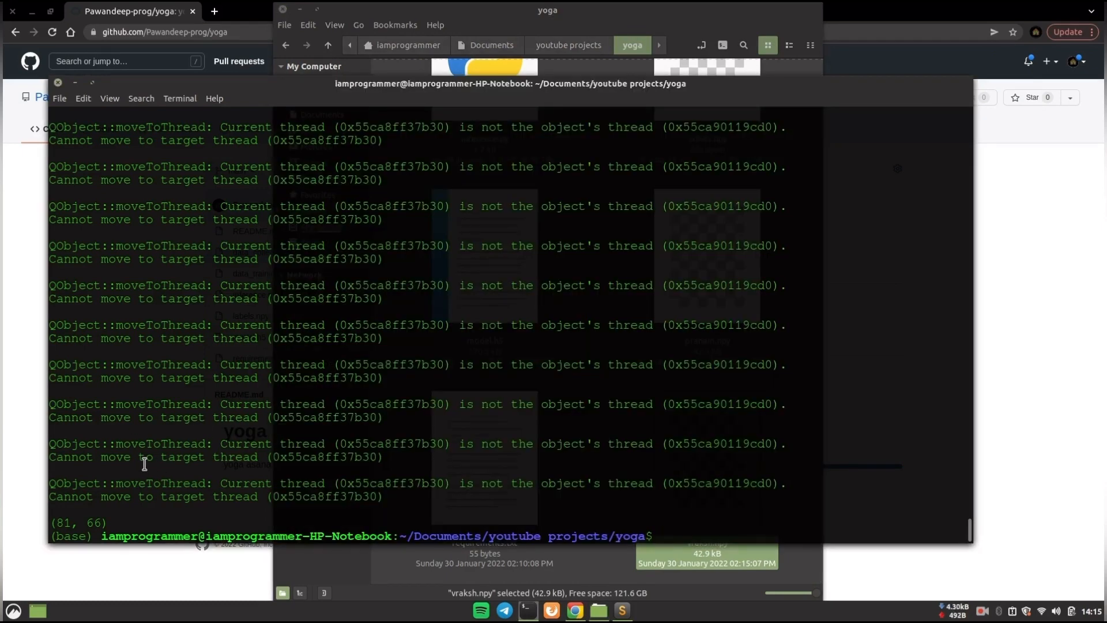
Run python data_training.py and let it train all 80 epochs to about 0.78 accuracy
type("python data_training.py")
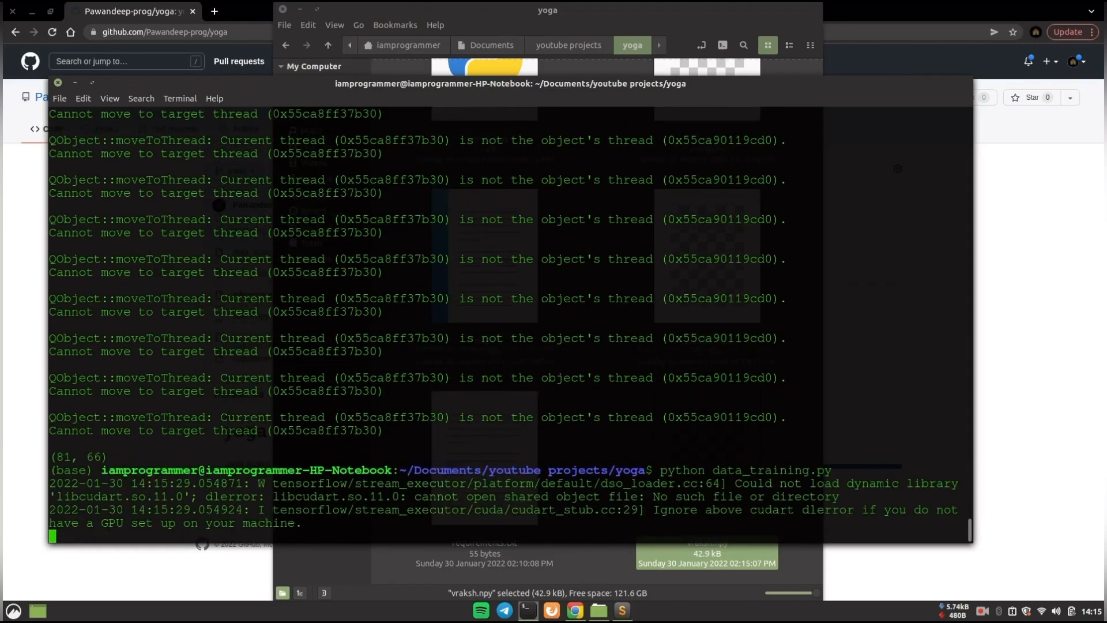
mouse_move(152, 473)
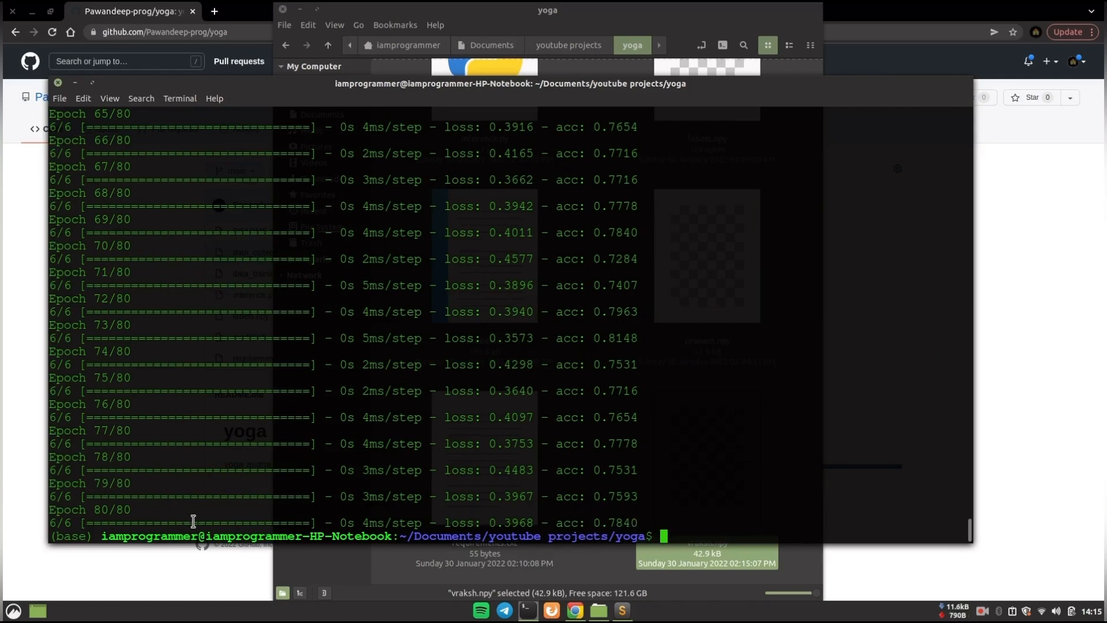
type("python data_training.py")
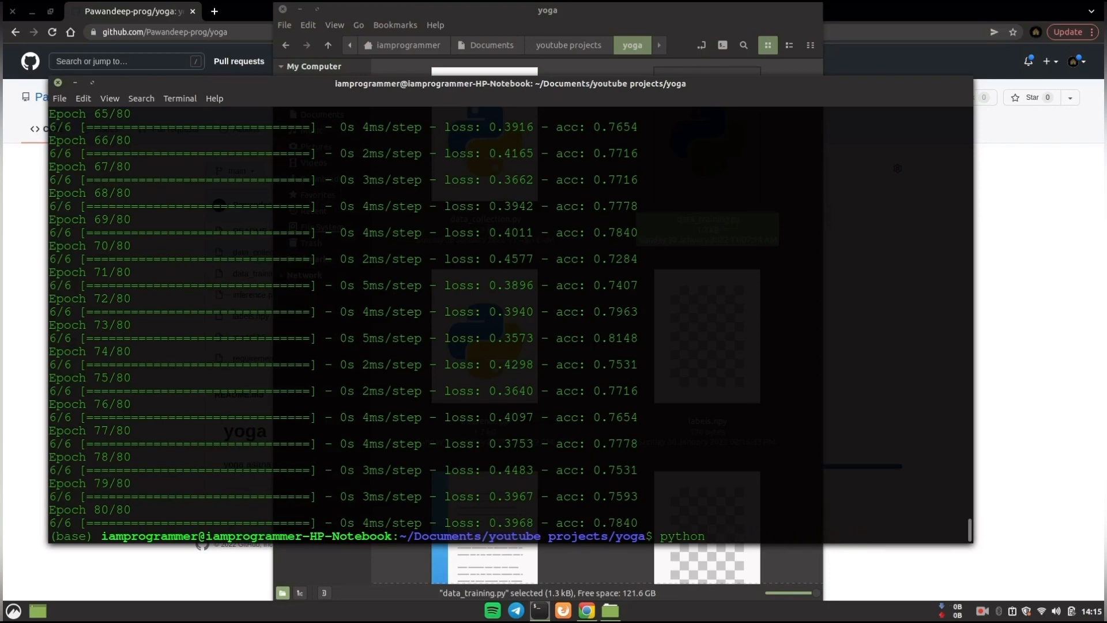
Launch python inference.py to classify poses with the newly trained model
type("inference.py")
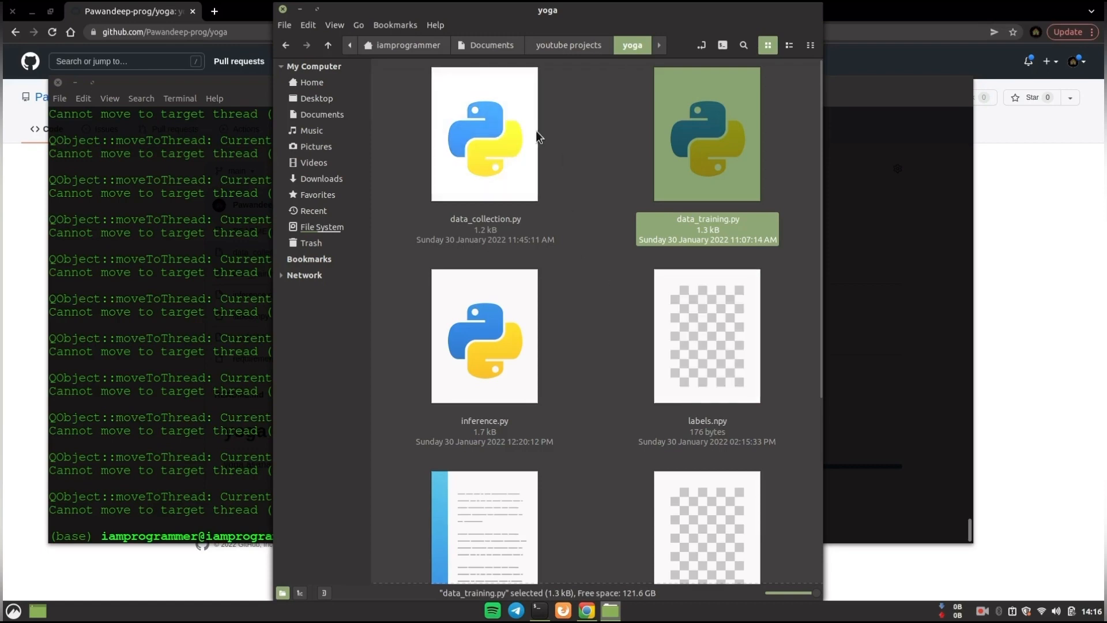
Select inference.py in Nemo and scroll to model.h5, labels.npy and vraksh.npy
left_click(485, 335)
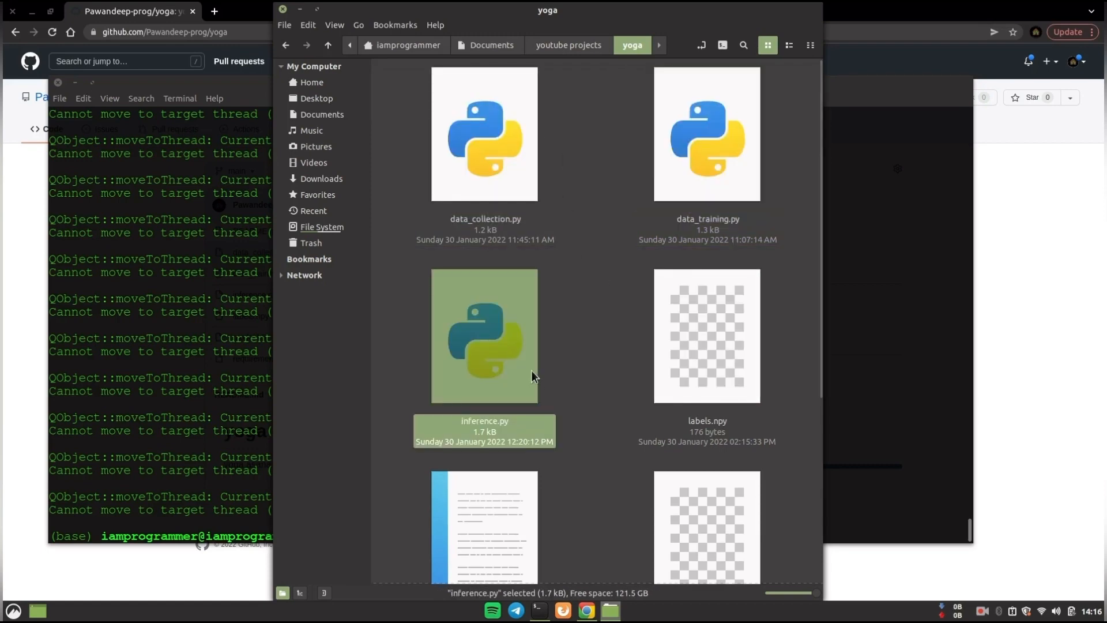
scroll("down", 3)
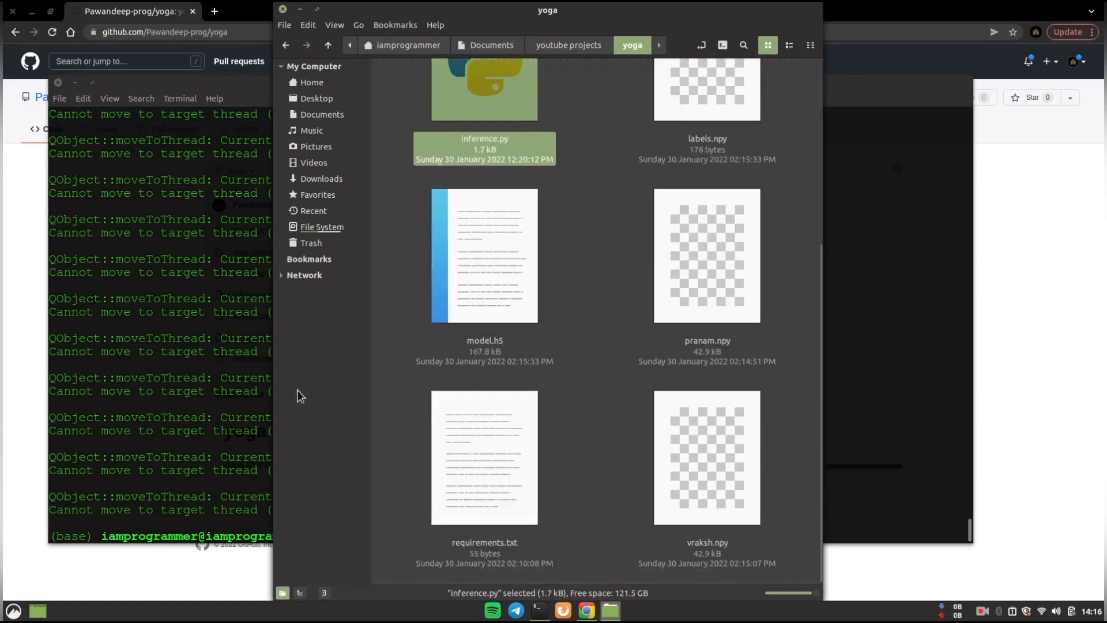
mouse_move(14, 263)
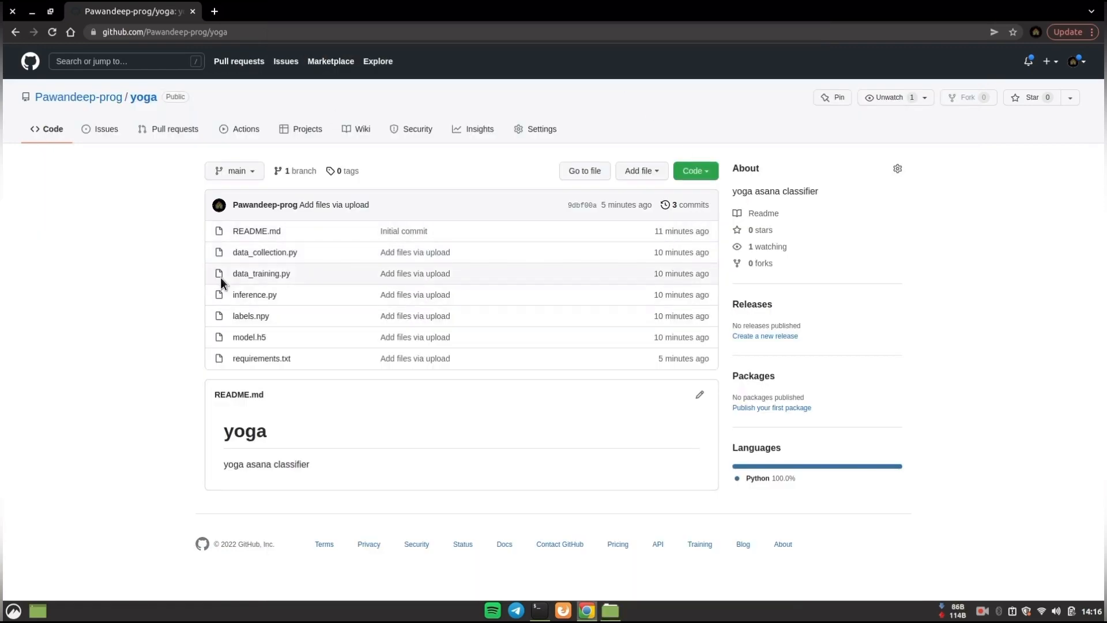
mouse_move(239, 395)
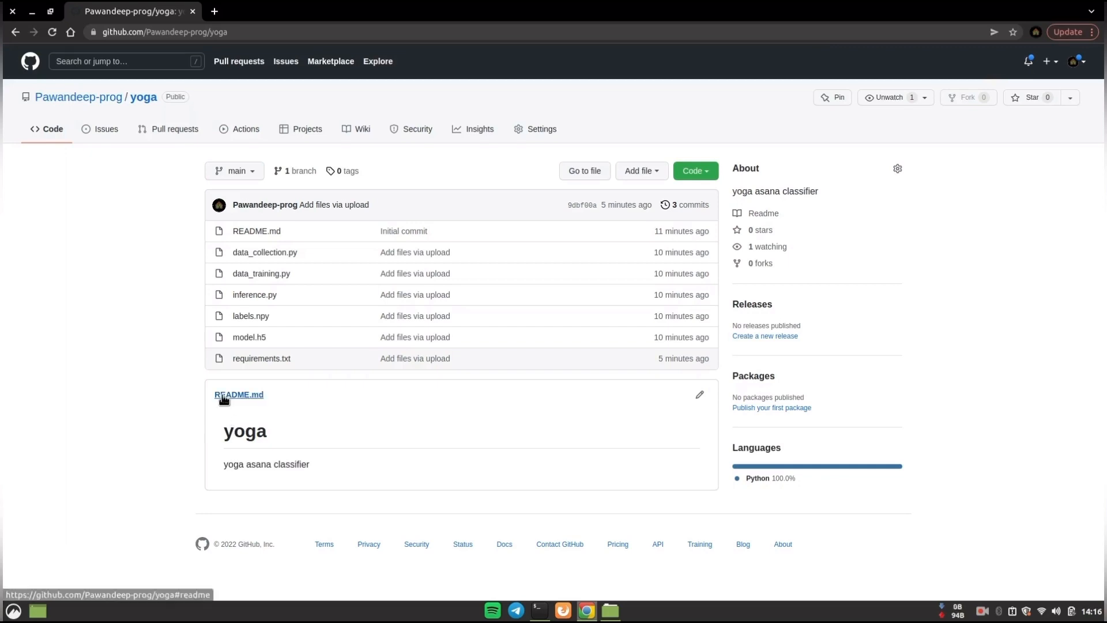
mouse_move(260, 465)
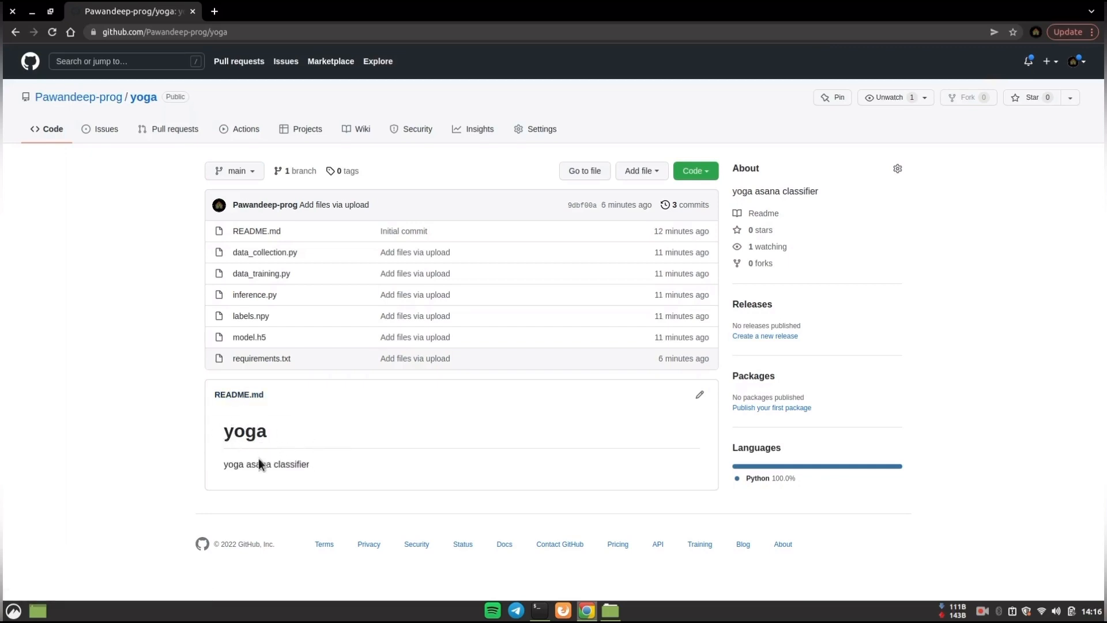
mouse_move(386, 473)
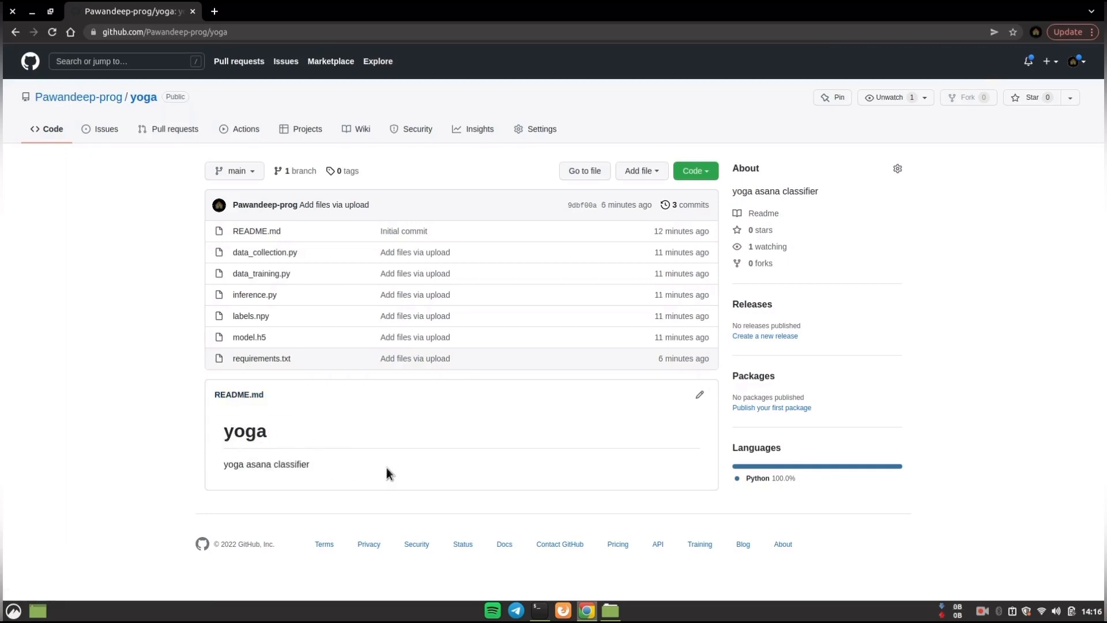
mouse_move(591, 363)
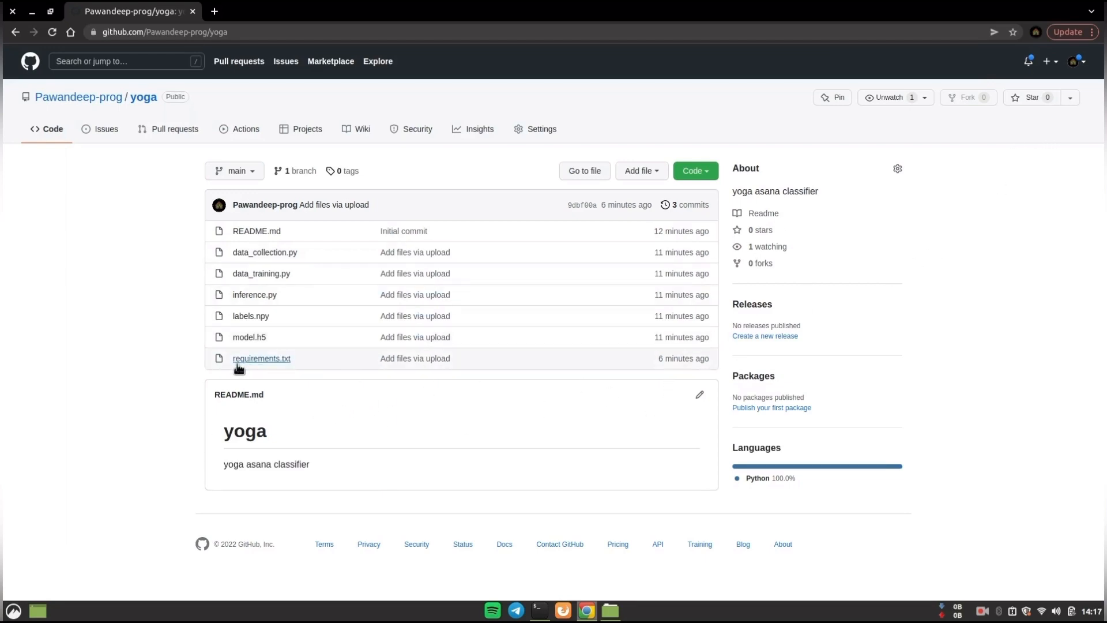
mouse_move(503, 296)
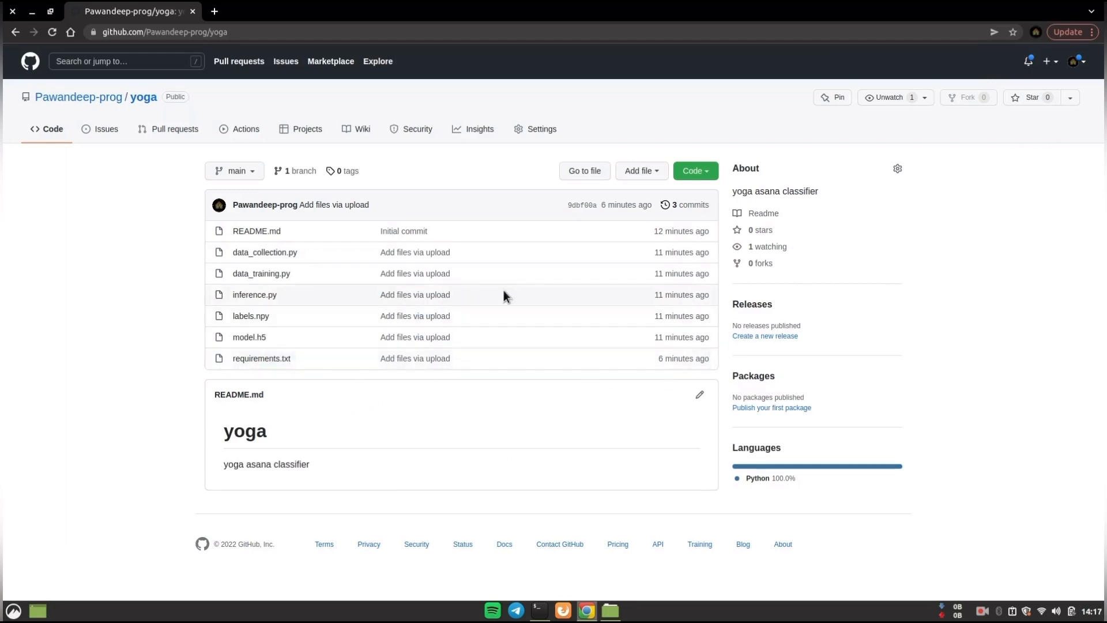
mouse_move(730, 239)
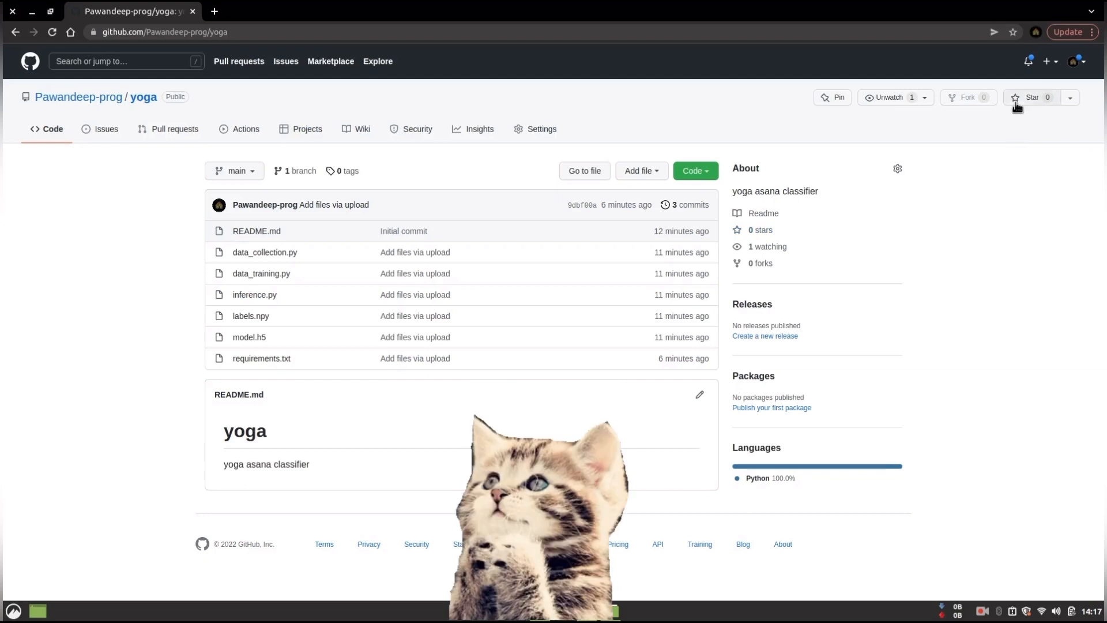
Star the yoga repository on GitHub, bringing its star count to 1
left_click(1032, 97)
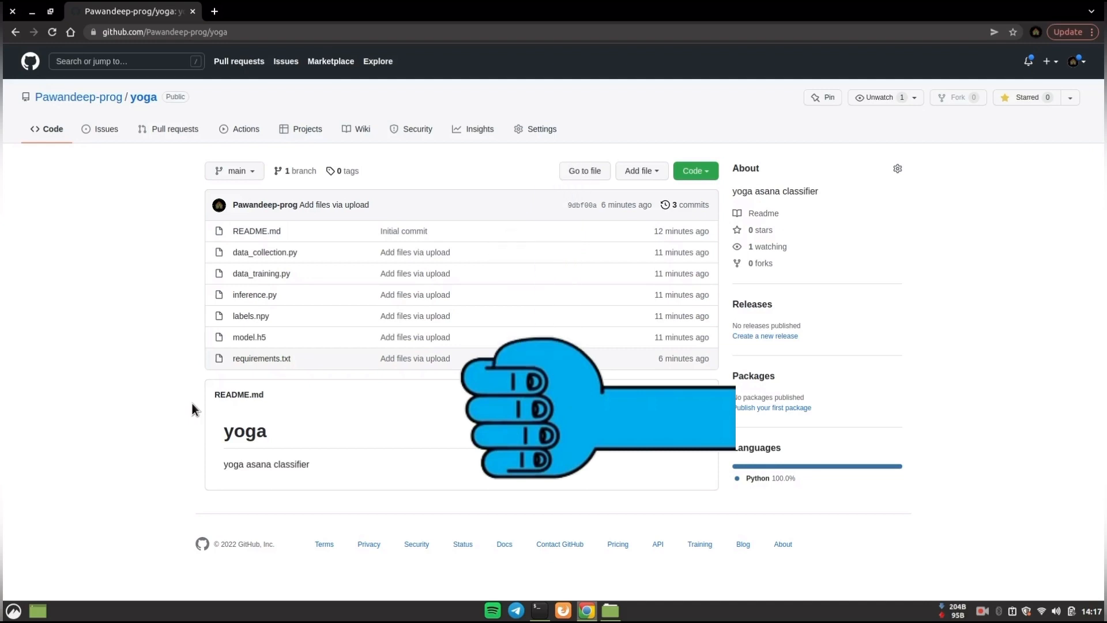
left_click(1025, 98)
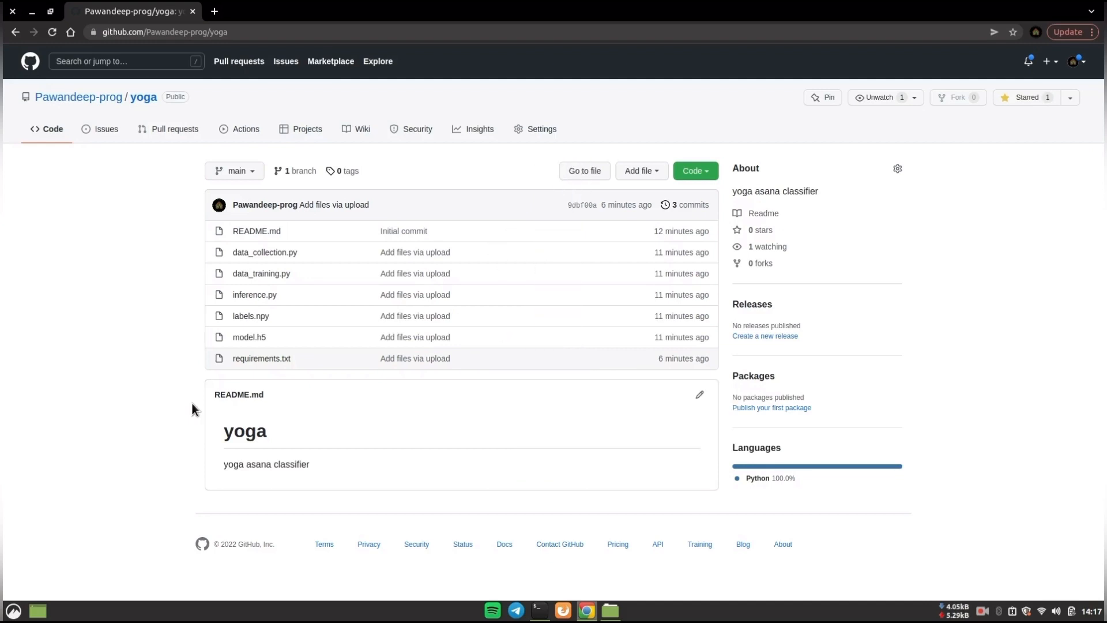